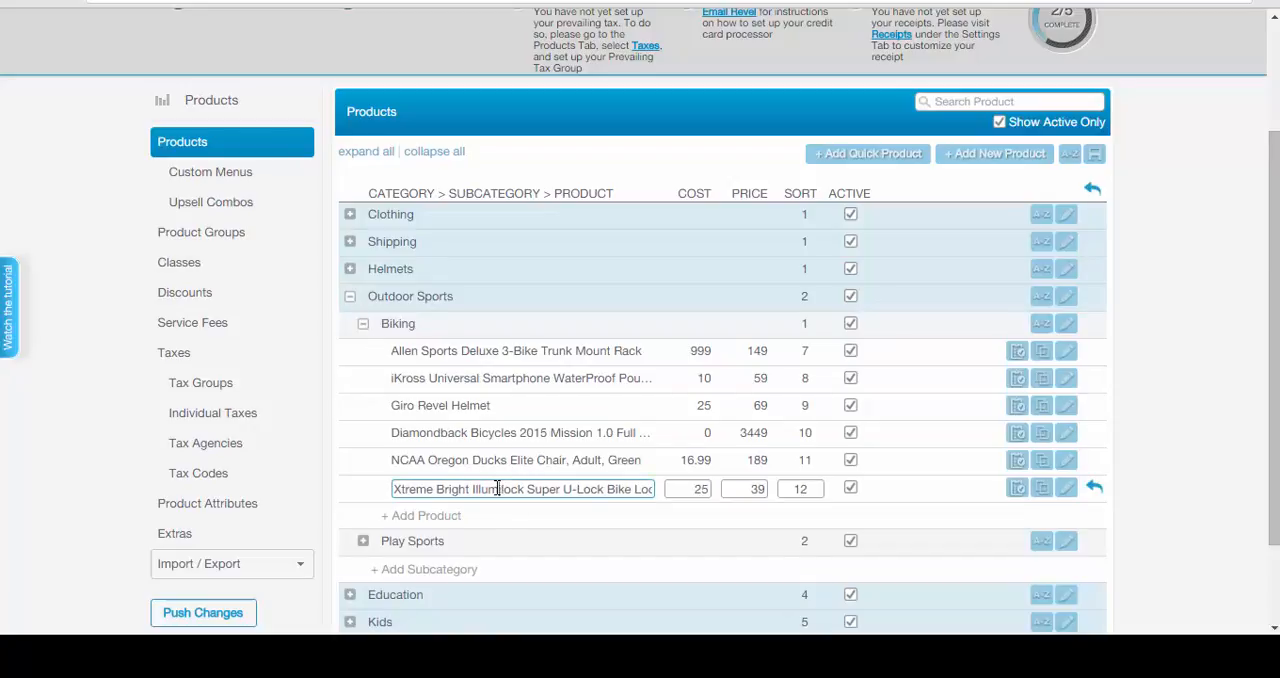
Select the Xtreme Bright Illumilock product's full name in the Biking category to copy it.
triple_click(522, 488)
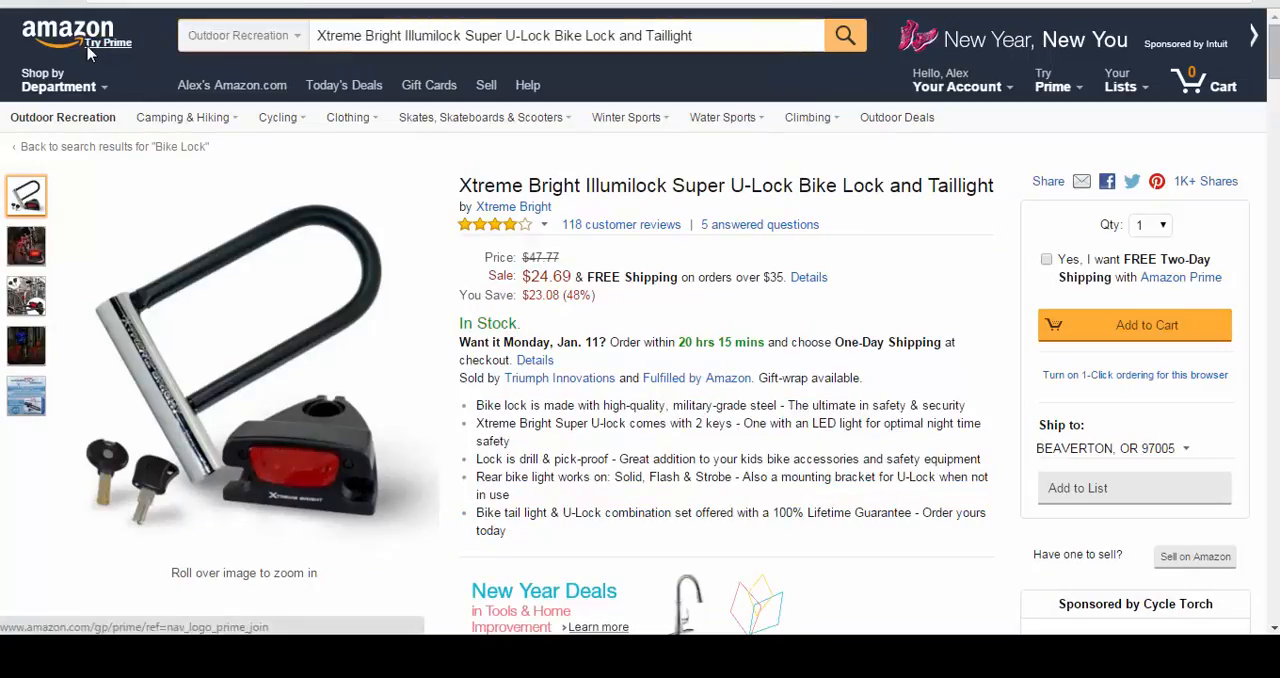
Find and select the lock's ASIN B00S7ENWEW in the Amazon Product Details.
scroll(down, 3)
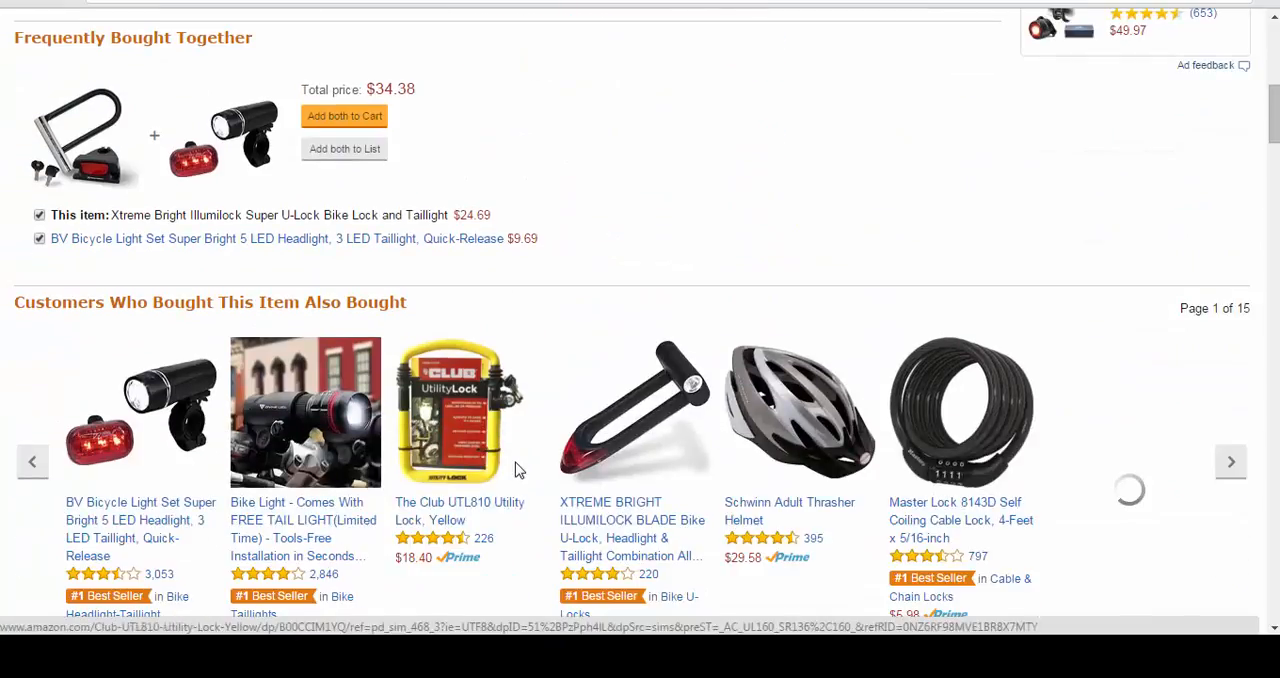
scroll(down, 3)
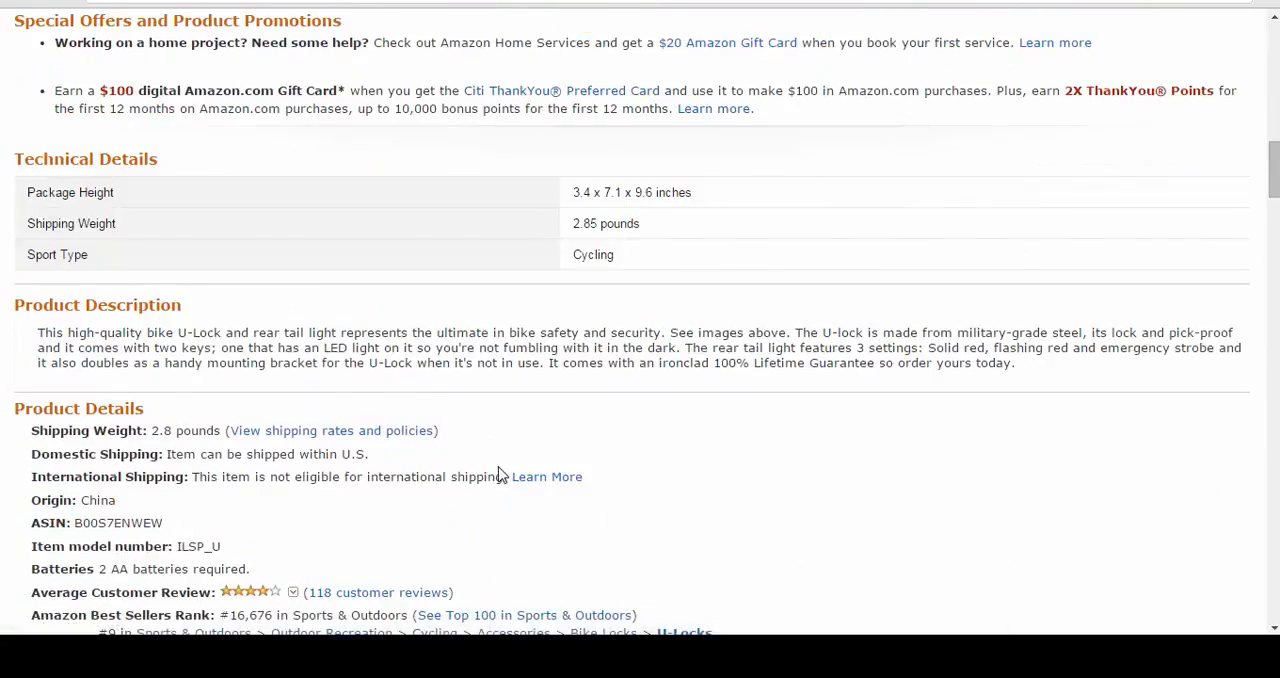
scroll(down, 3)
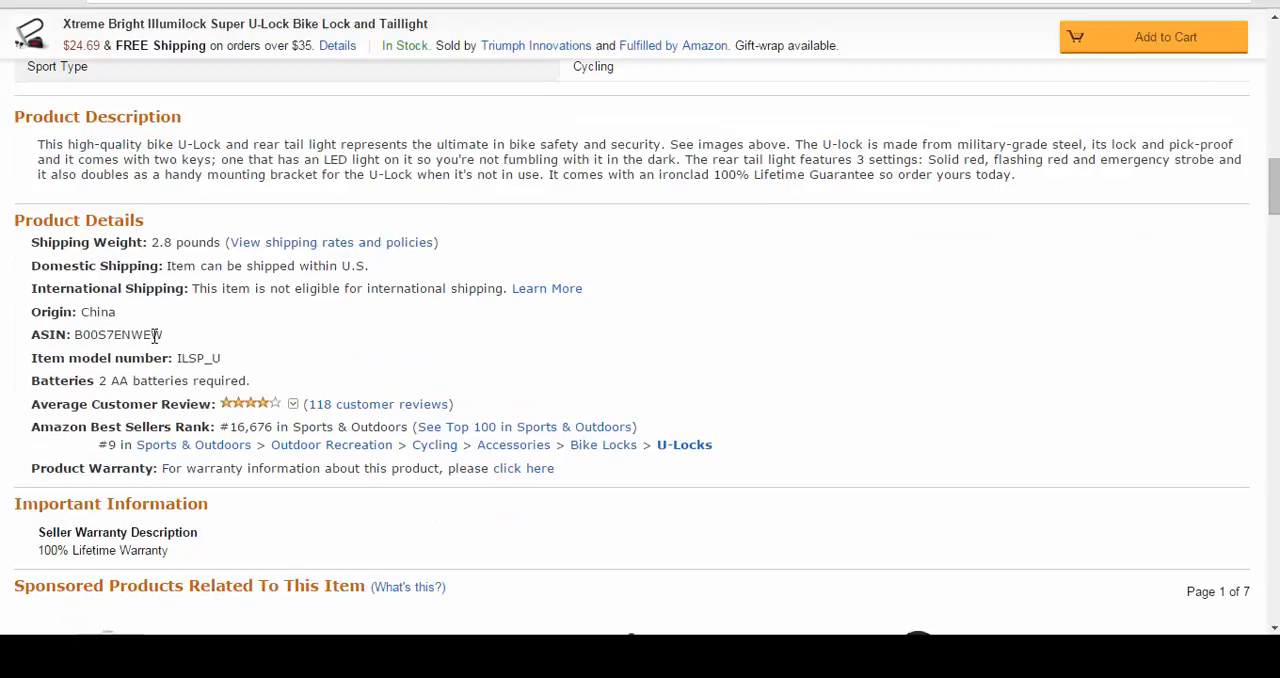
double_click(116, 334)
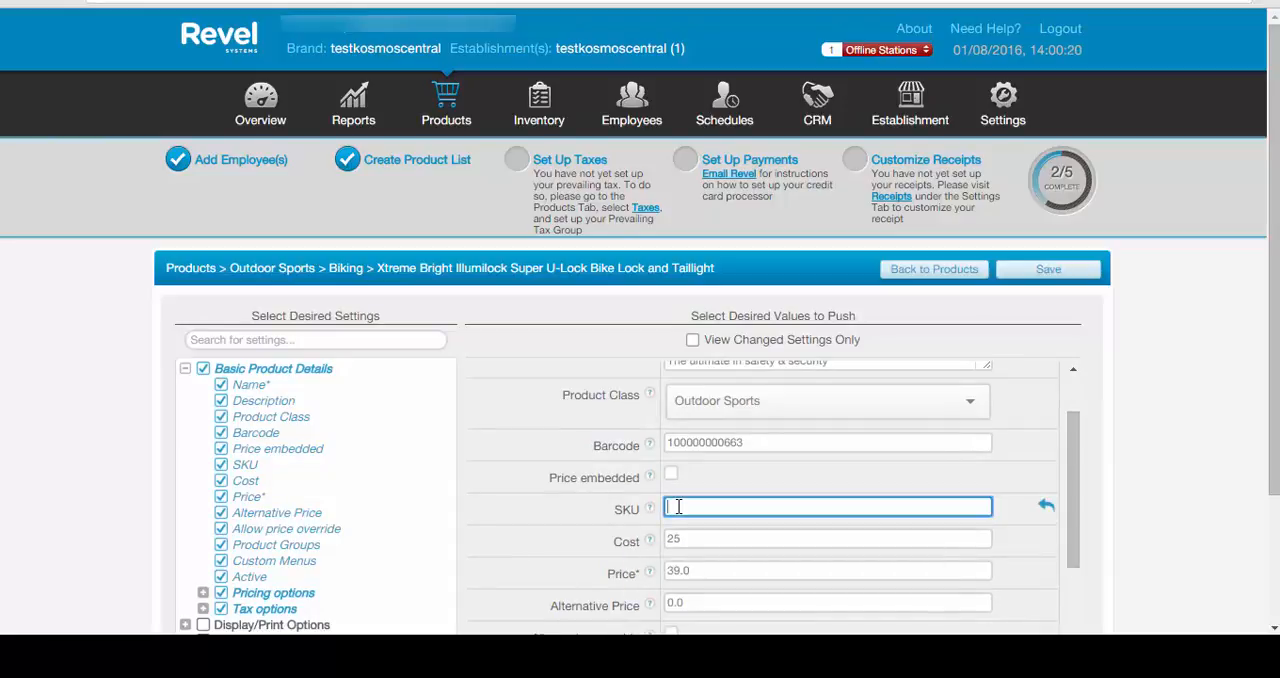
Set the bike lock's SKU to ASIN B00S7ENWEW and save the product.
text(B00S7ENWEW)
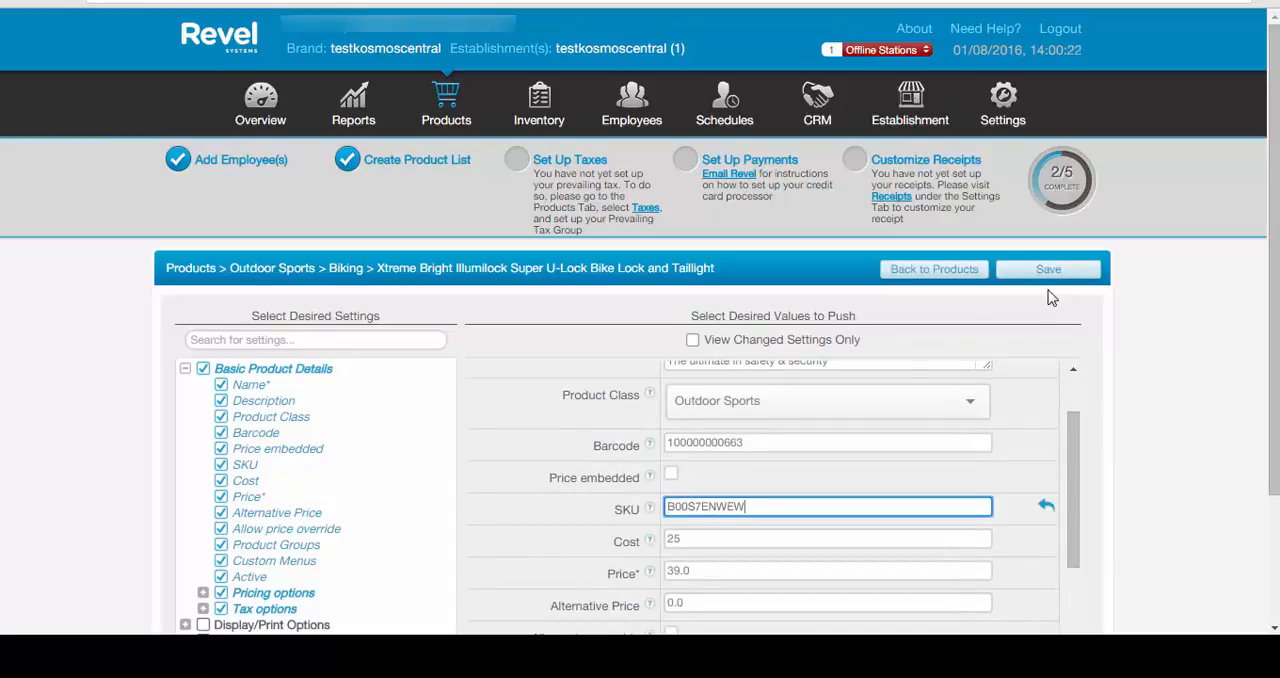
click(1048, 268)
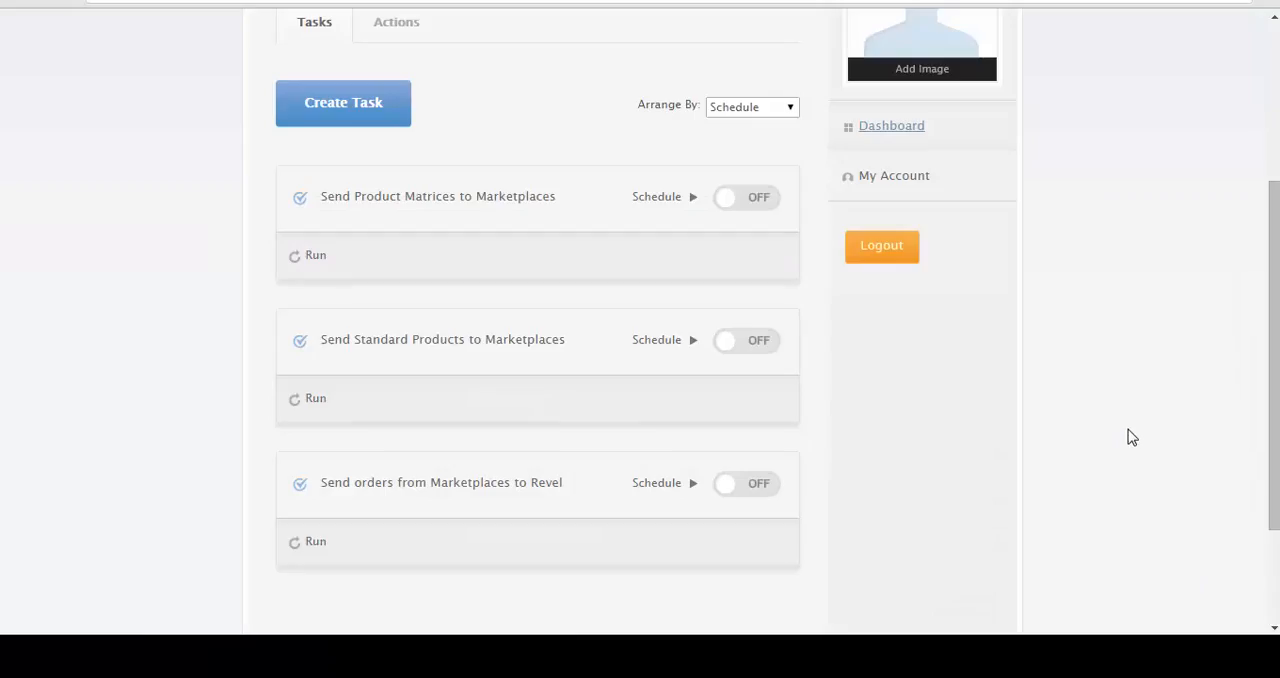
mouse_move(748, 206)
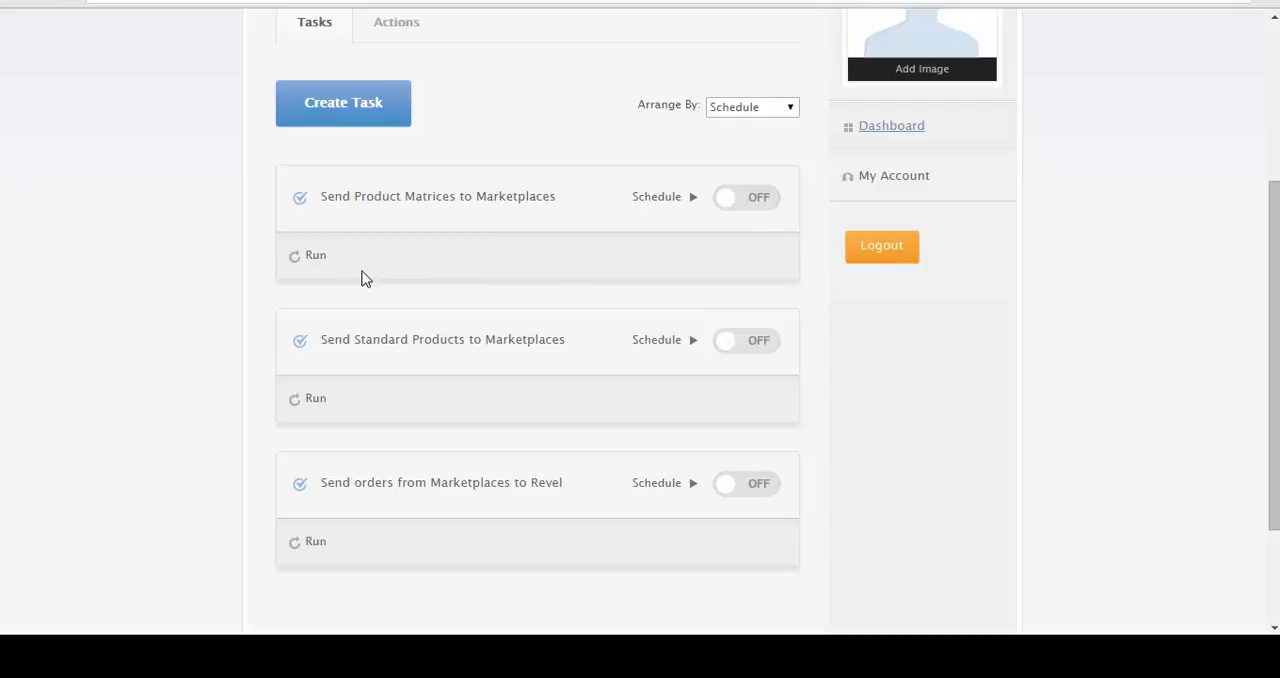
Run Send Standard Products to Marketplaces and dismiss the completed progress window.
click(316, 398)
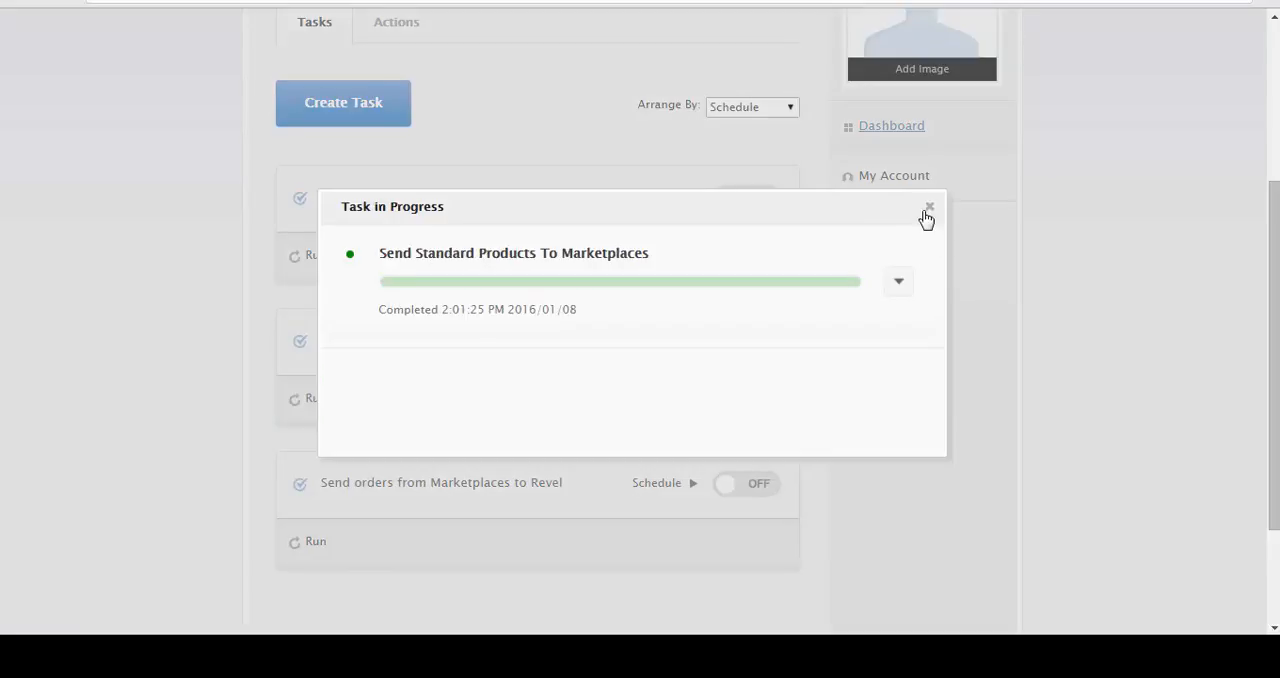
click(928, 208)
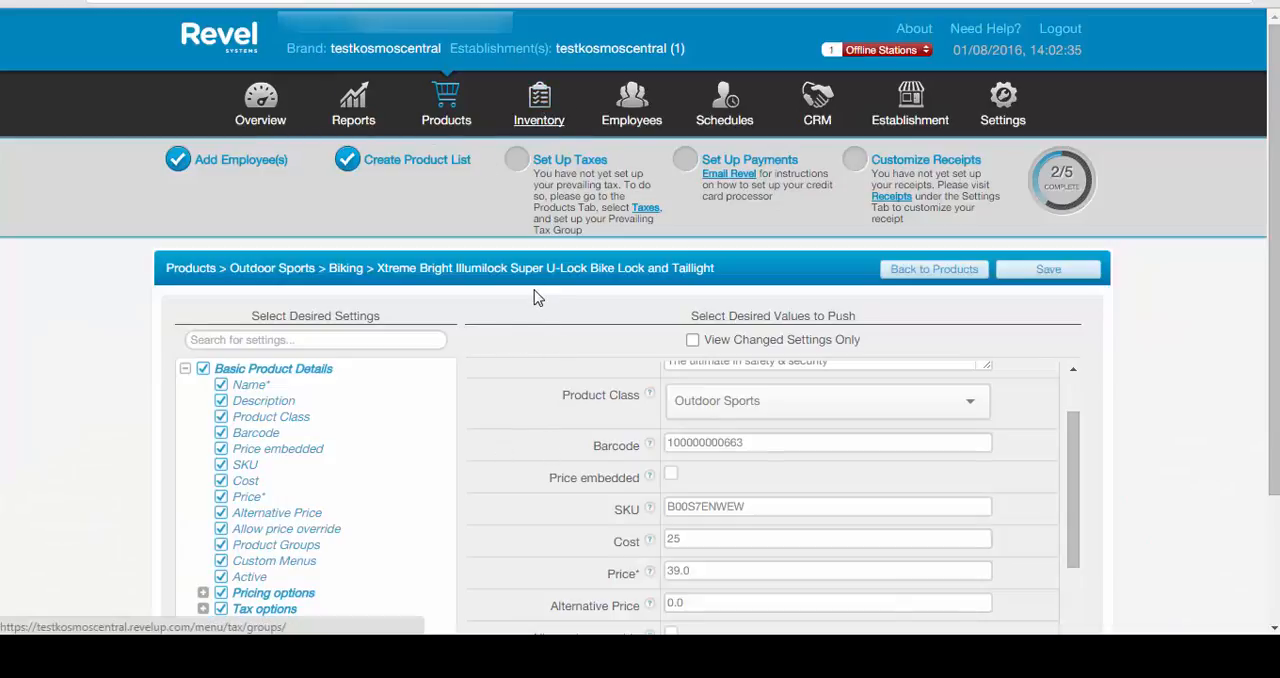
Receive 5 units of stock for the lock with SKU B00S7ENWEW in Inventory.
click(540, 104)
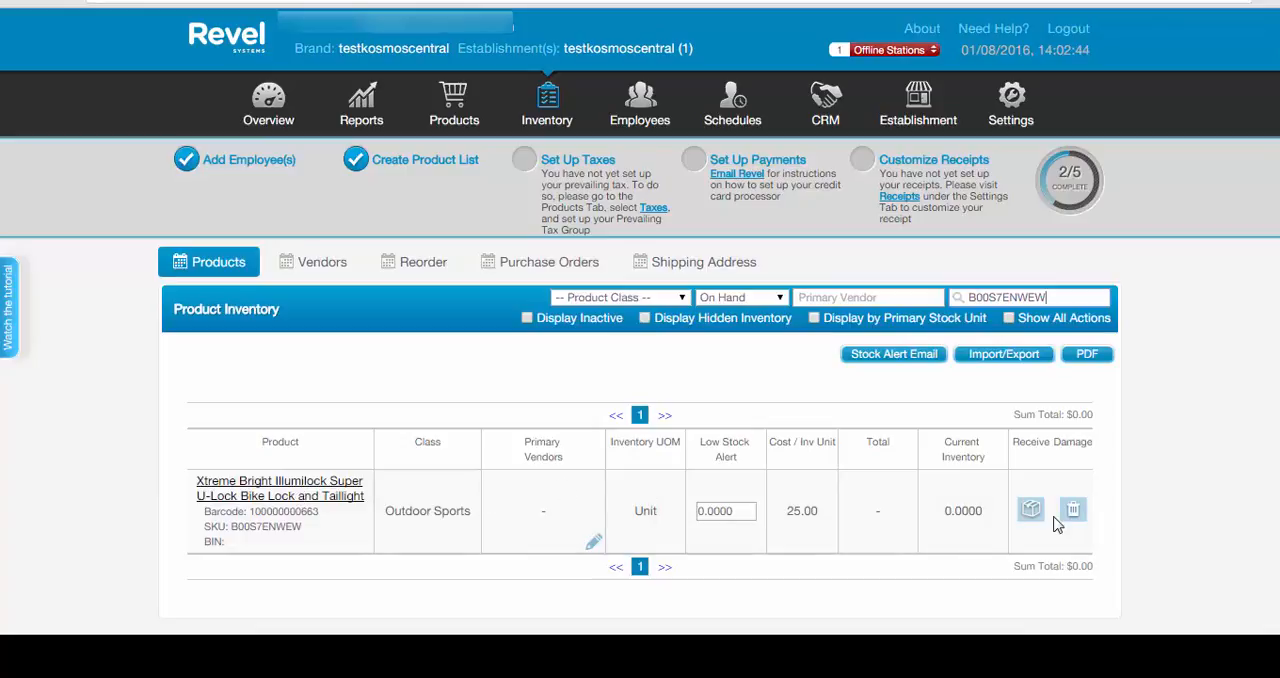
click(1032, 510)
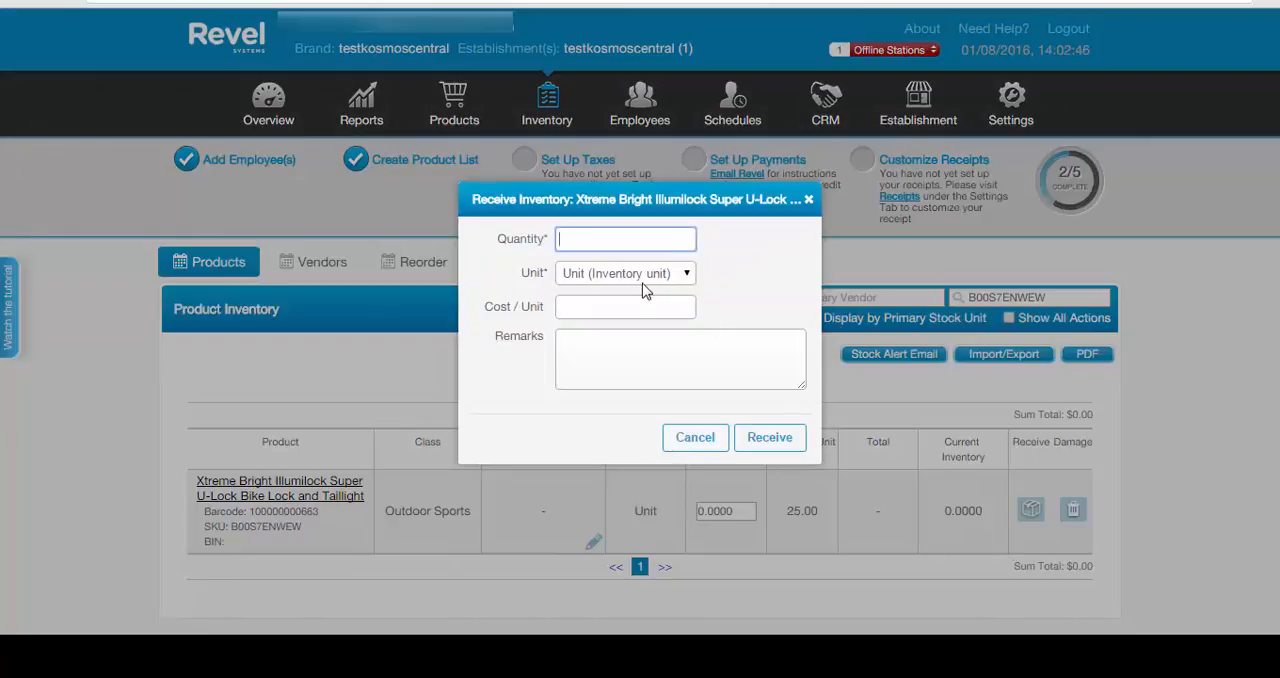
text(5)
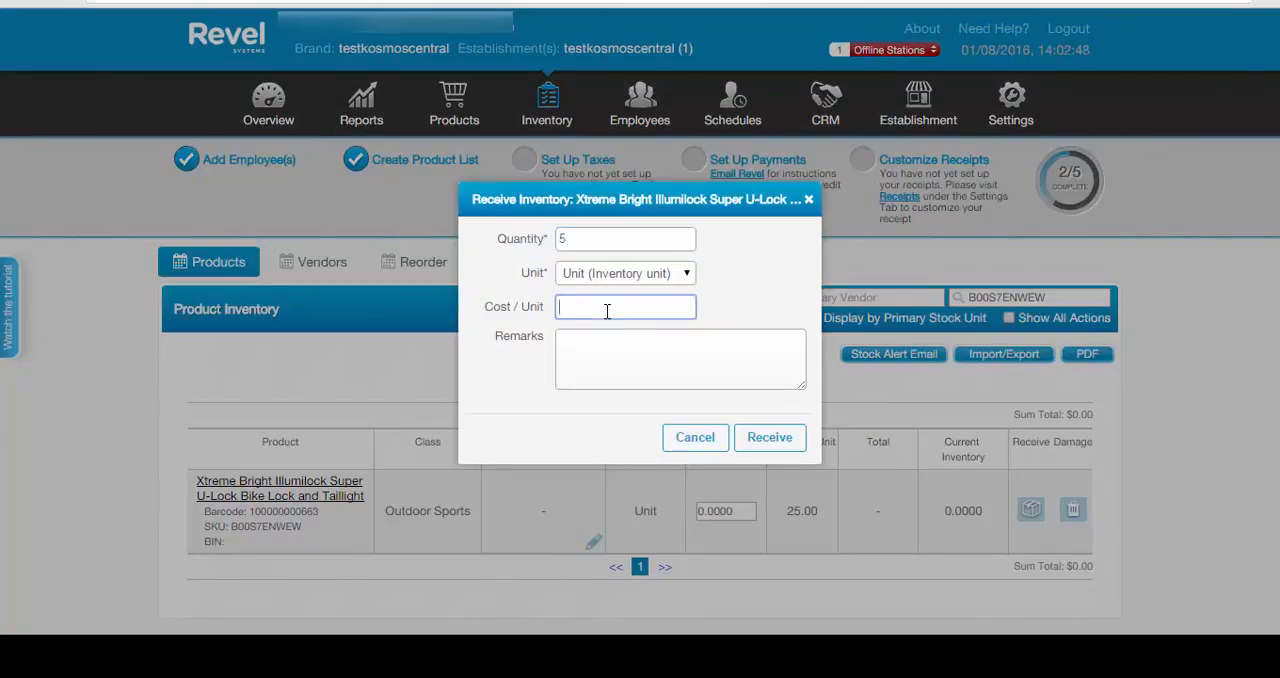
click(768, 436)
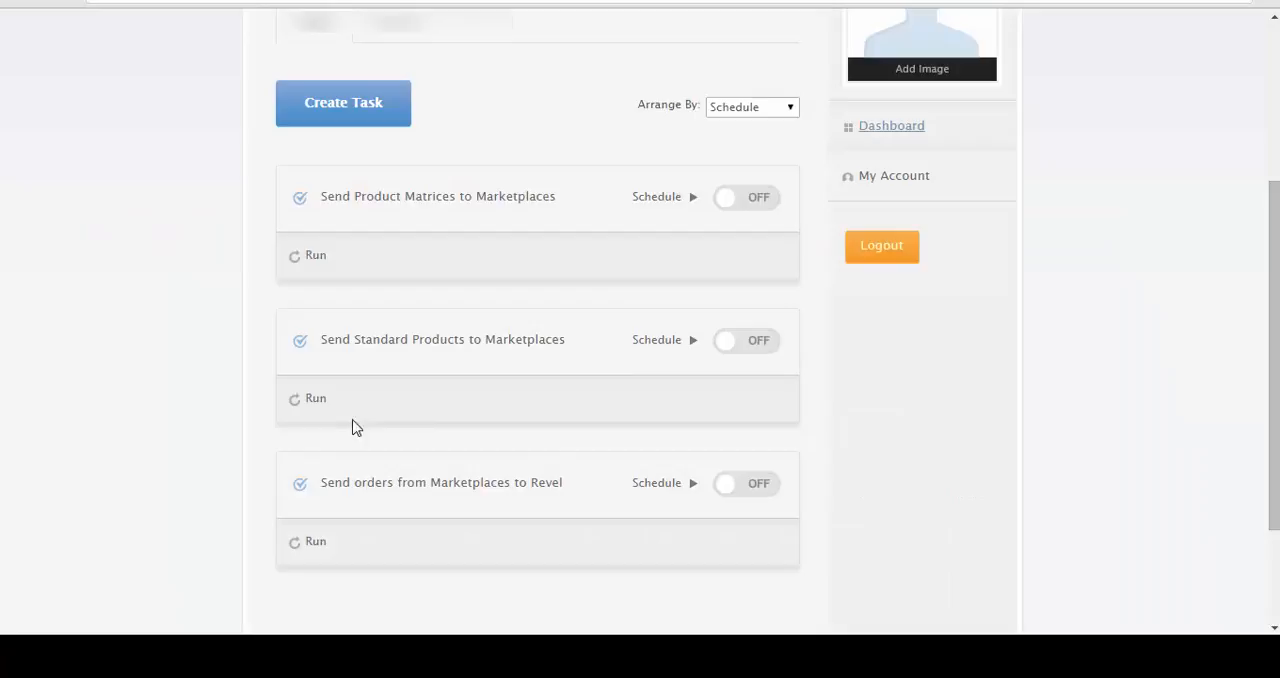
Run Send Standard Products to Marketplaces again to push the new stock level.
click(316, 398)
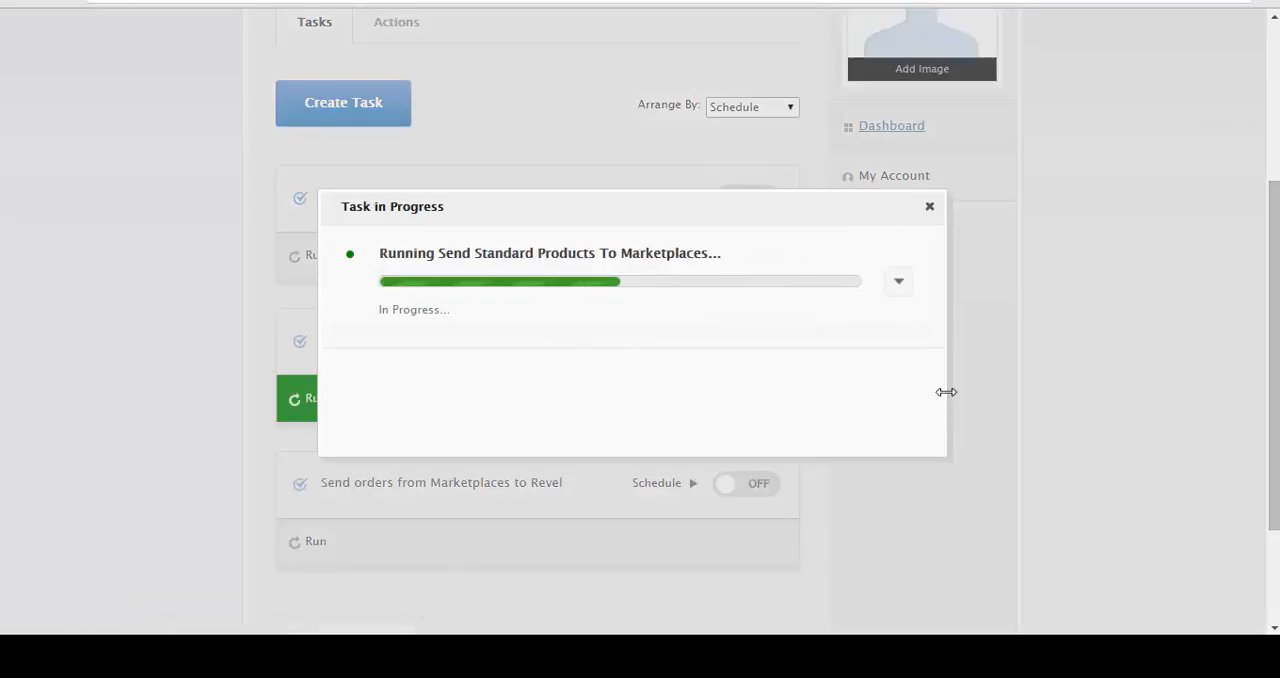
mouse_move(804, 284)
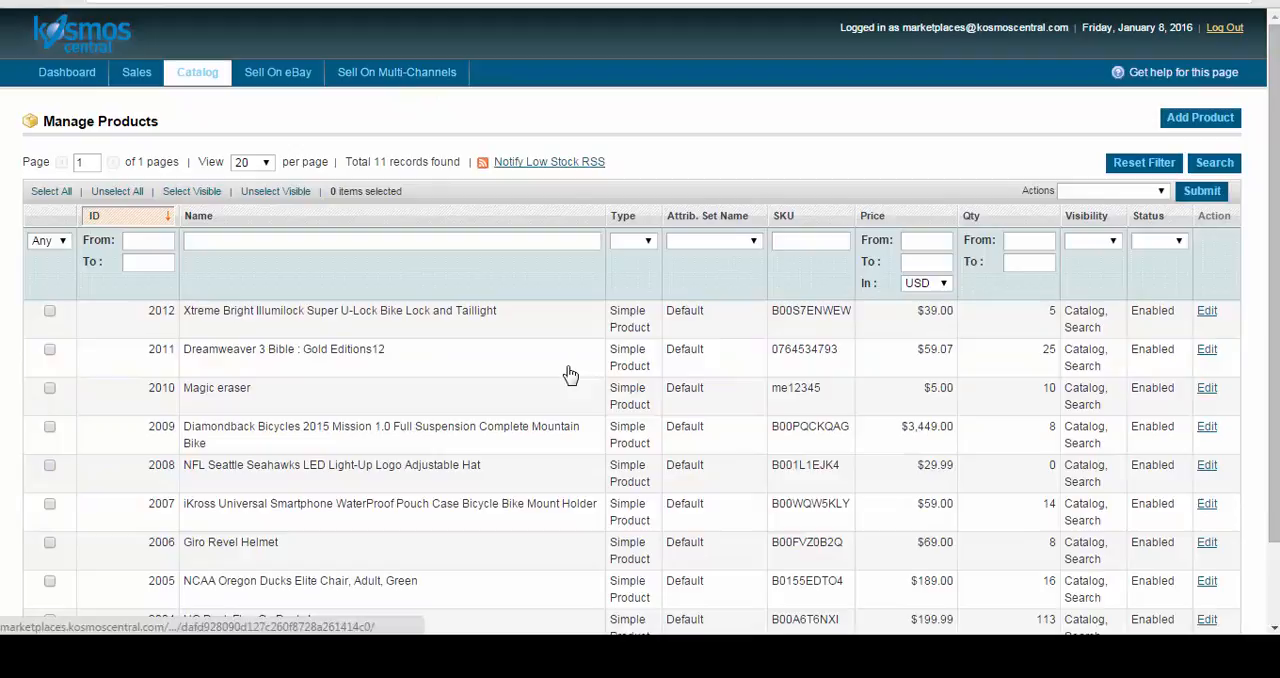
Open the Auto Assignments via ASIN Amazon listing from Sell On Multi-Channels.
click(396, 72)
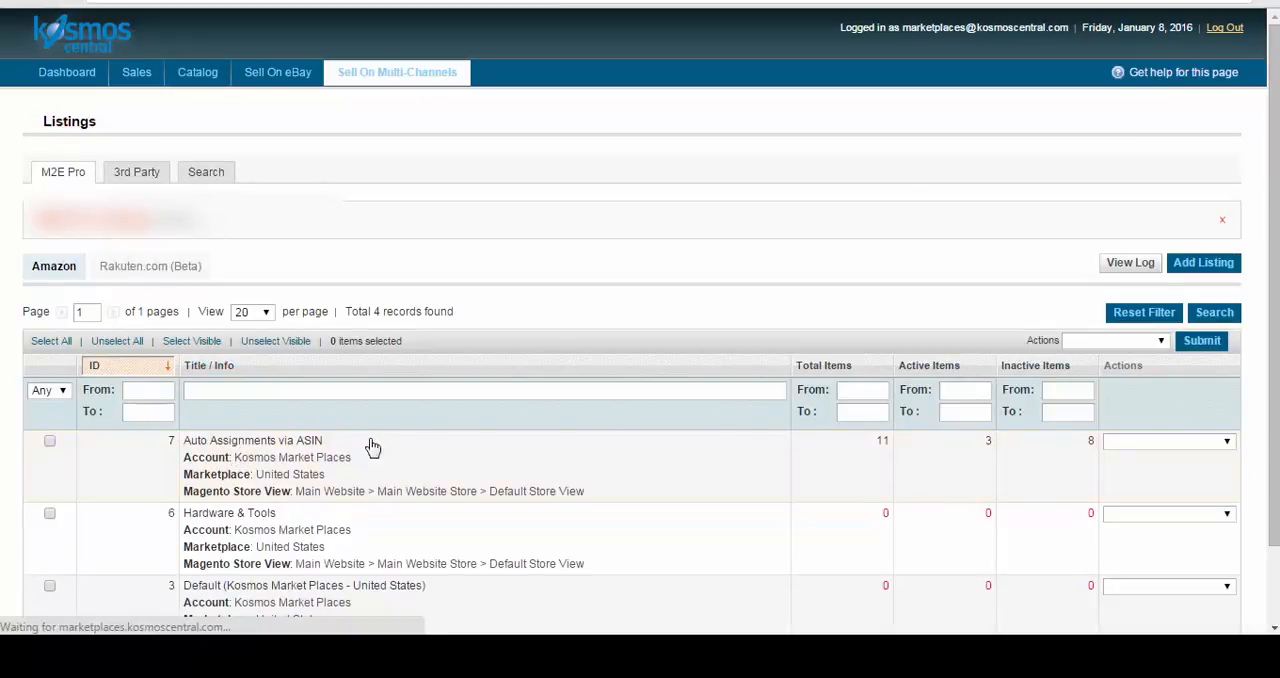
click(252, 440)
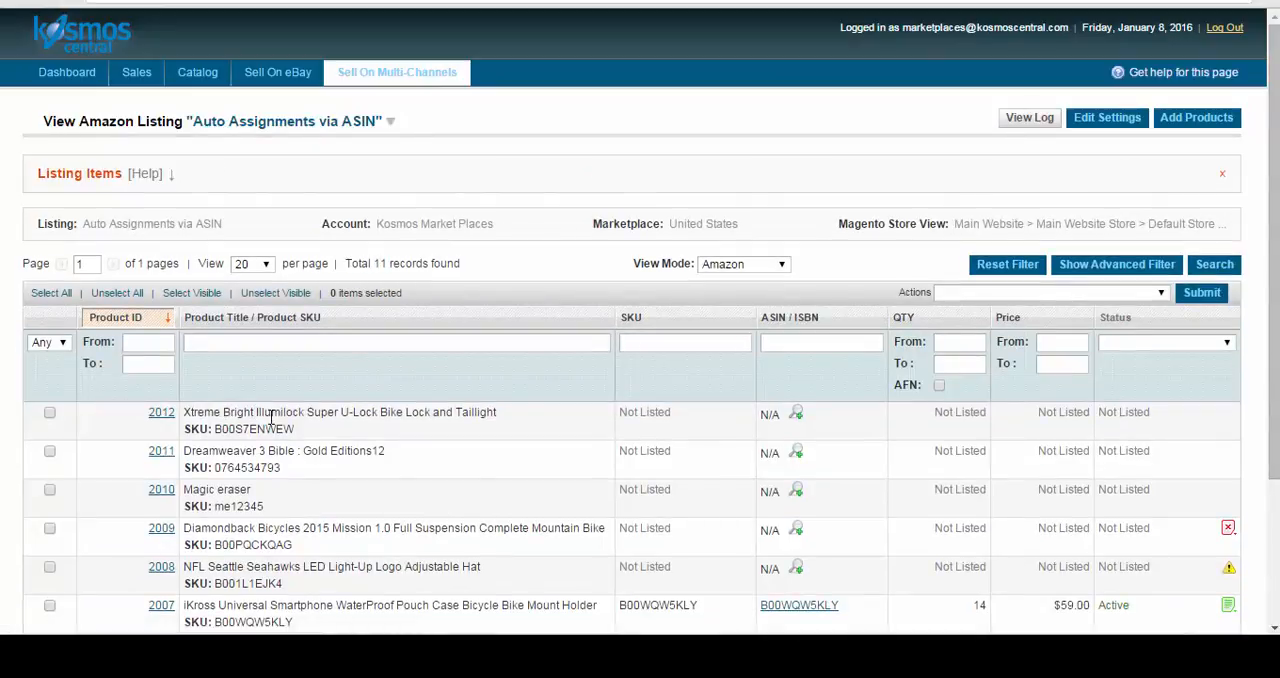
mouse_move(404, 446)
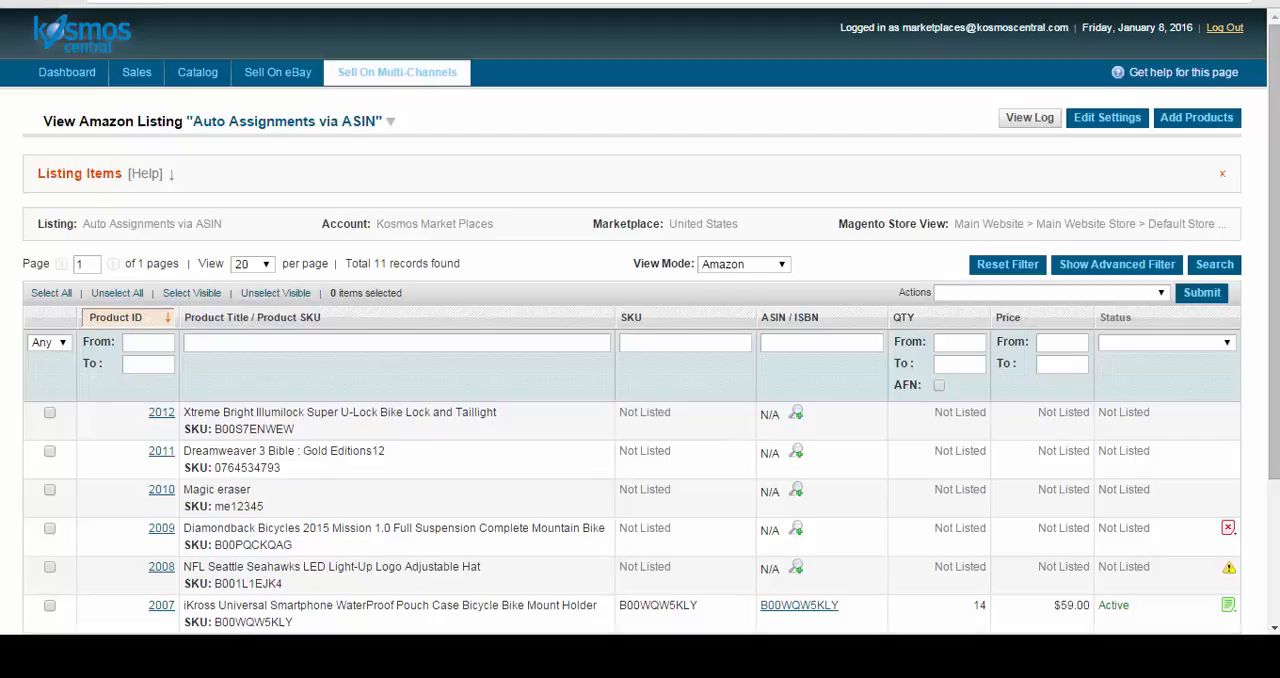
mouse_move(160, 132)
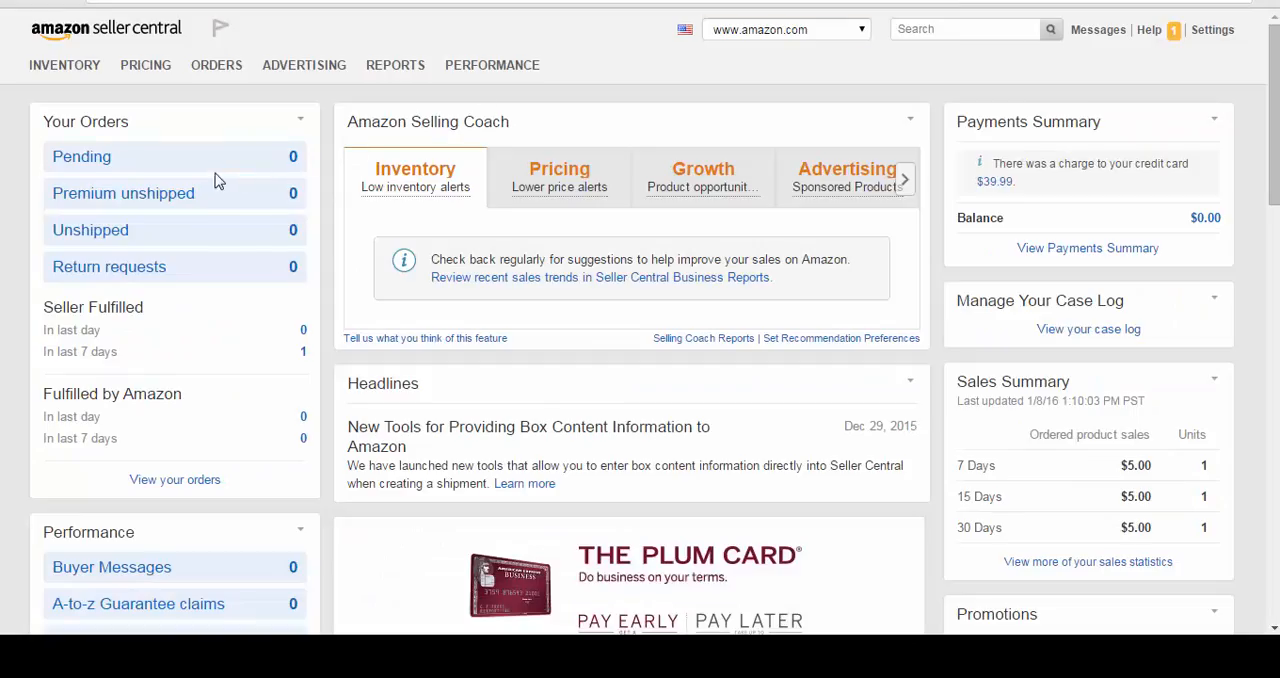
From Manage Inventory, open the live Amazon page for the Illumilock U-Lock listing.
click(64, 64)
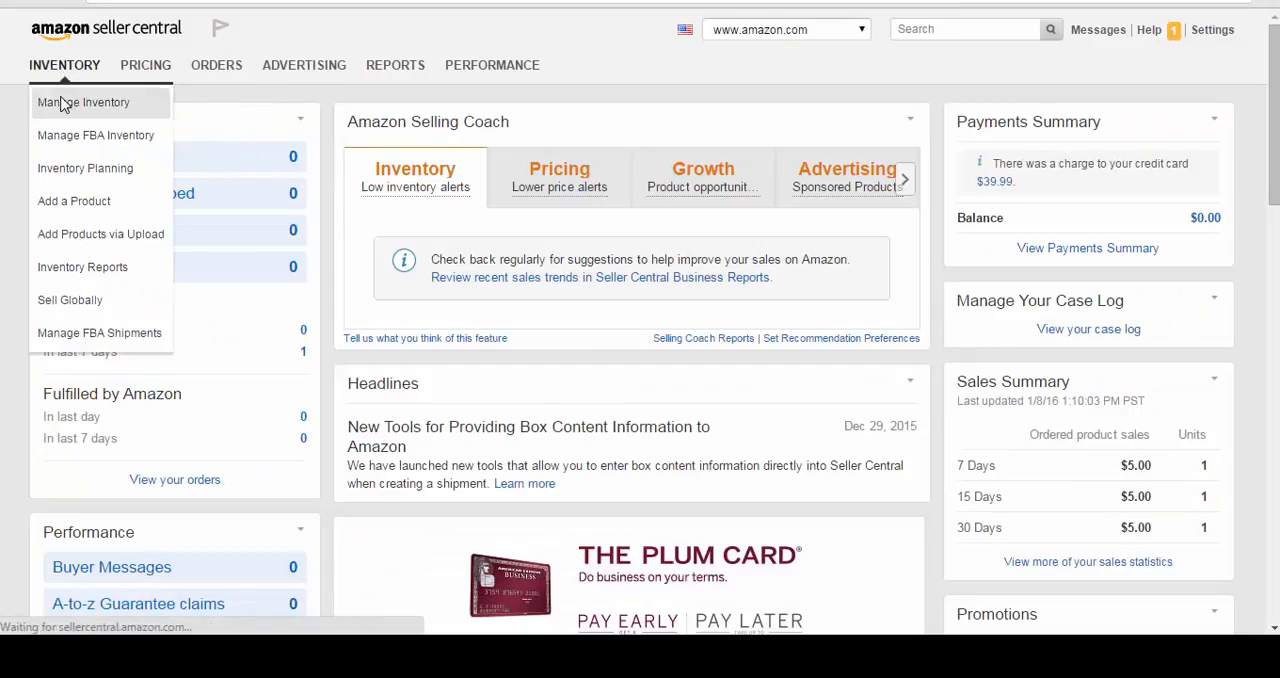
click(84, 102)
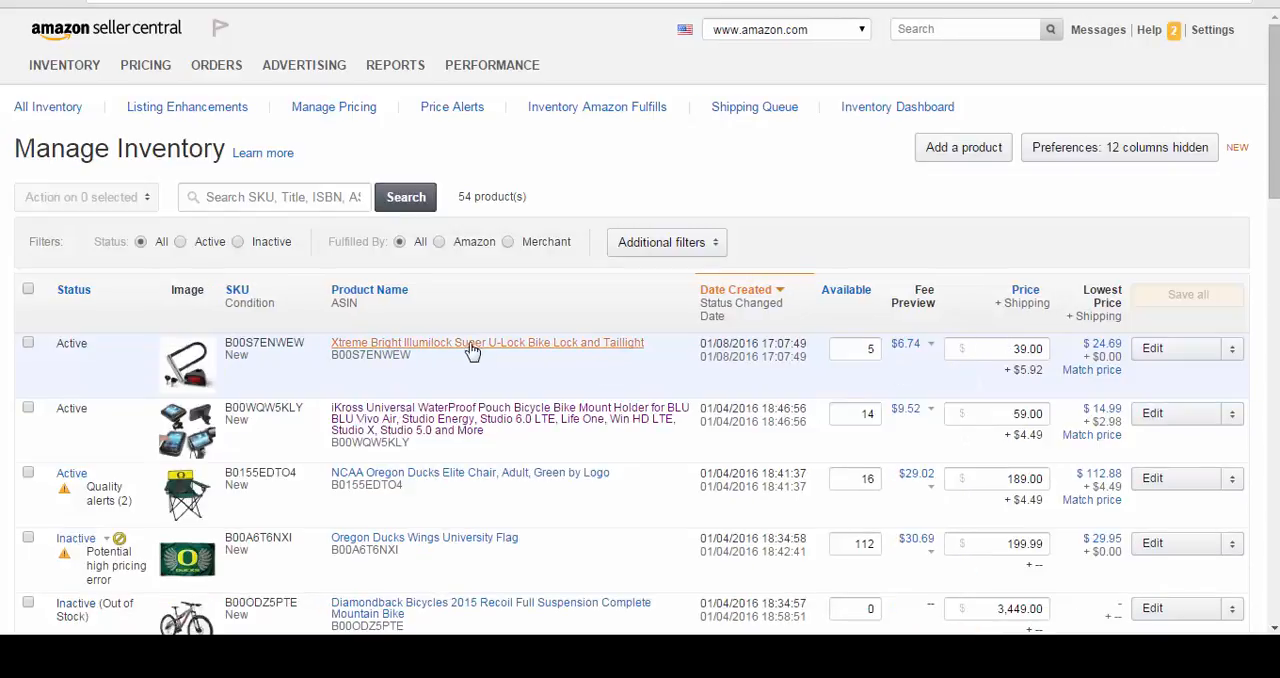
click(488, 342)
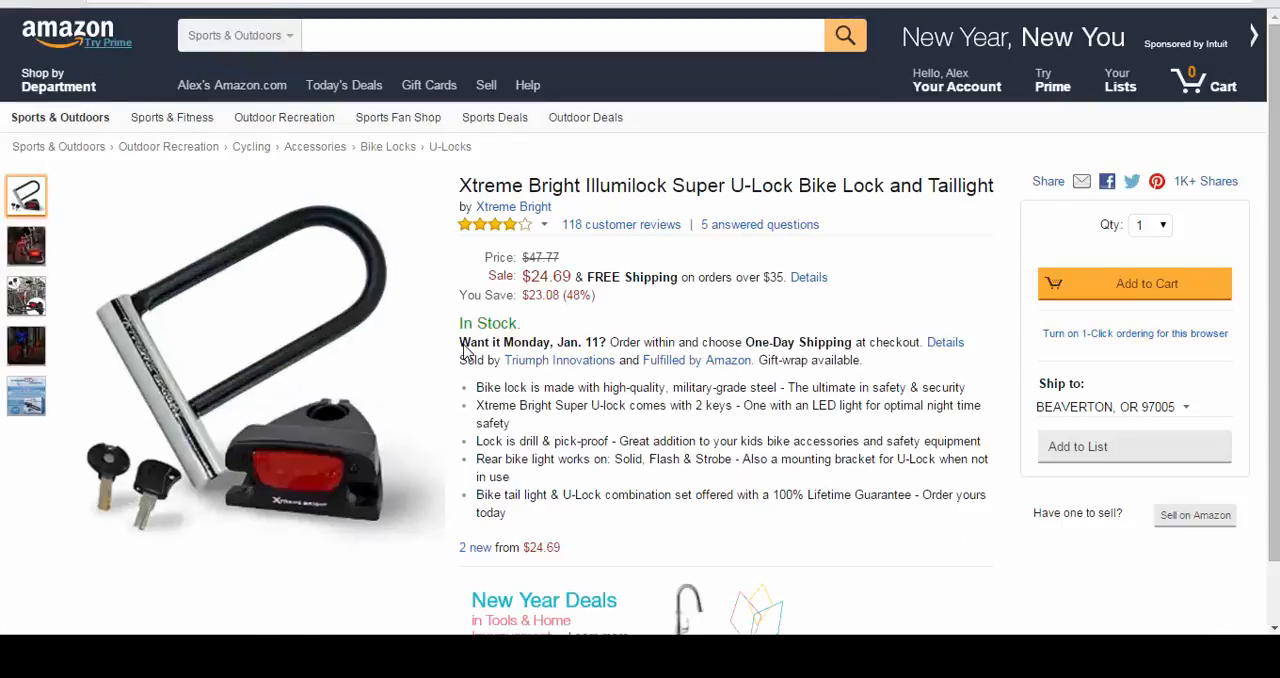
scroll(down, 3)
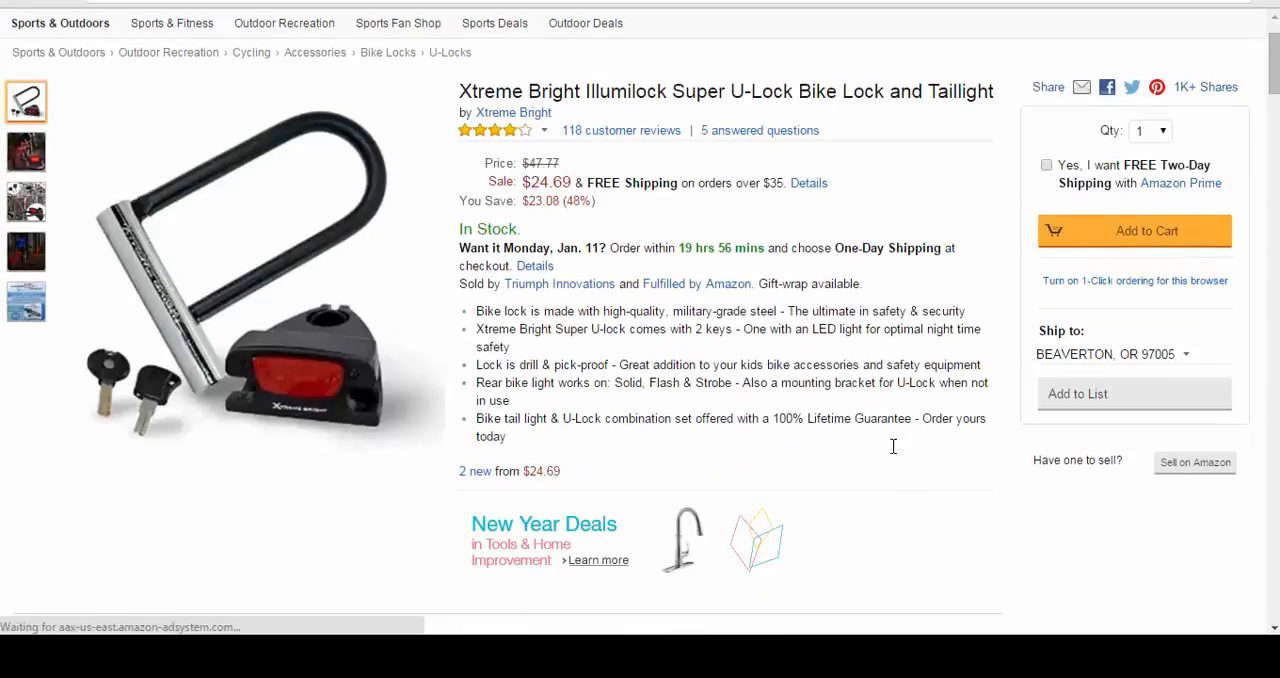
scroll(down, 3)
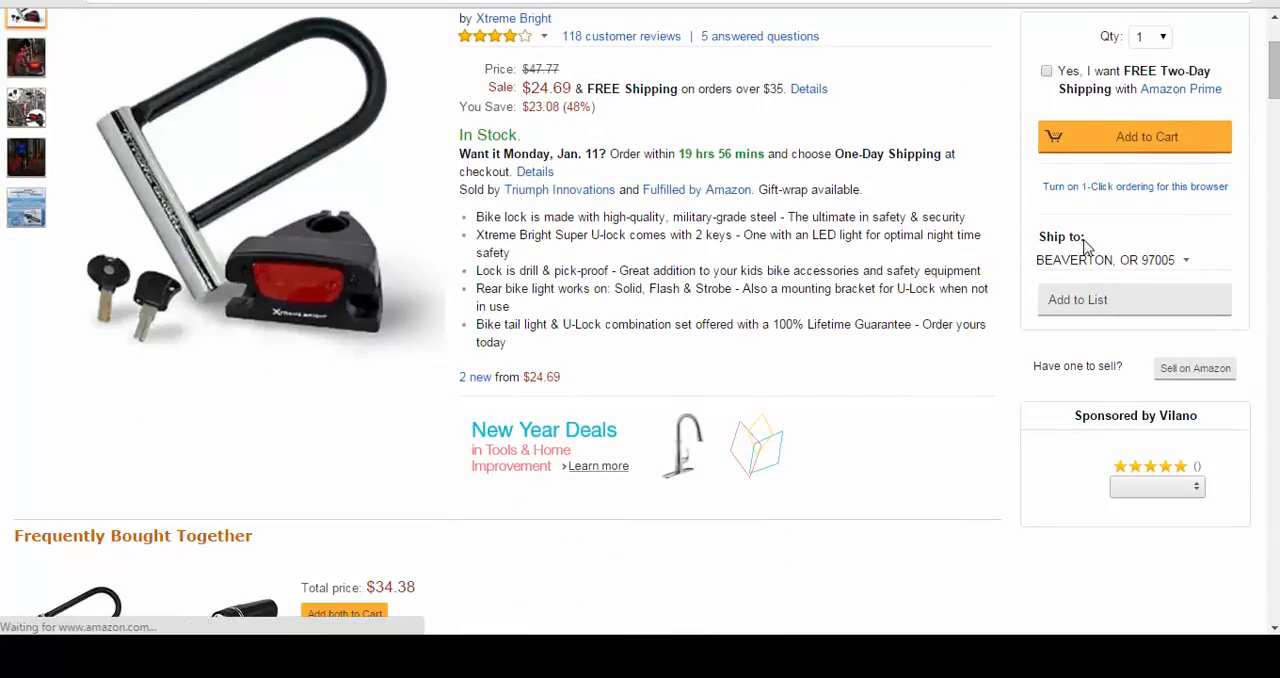
scroll(down, 3)
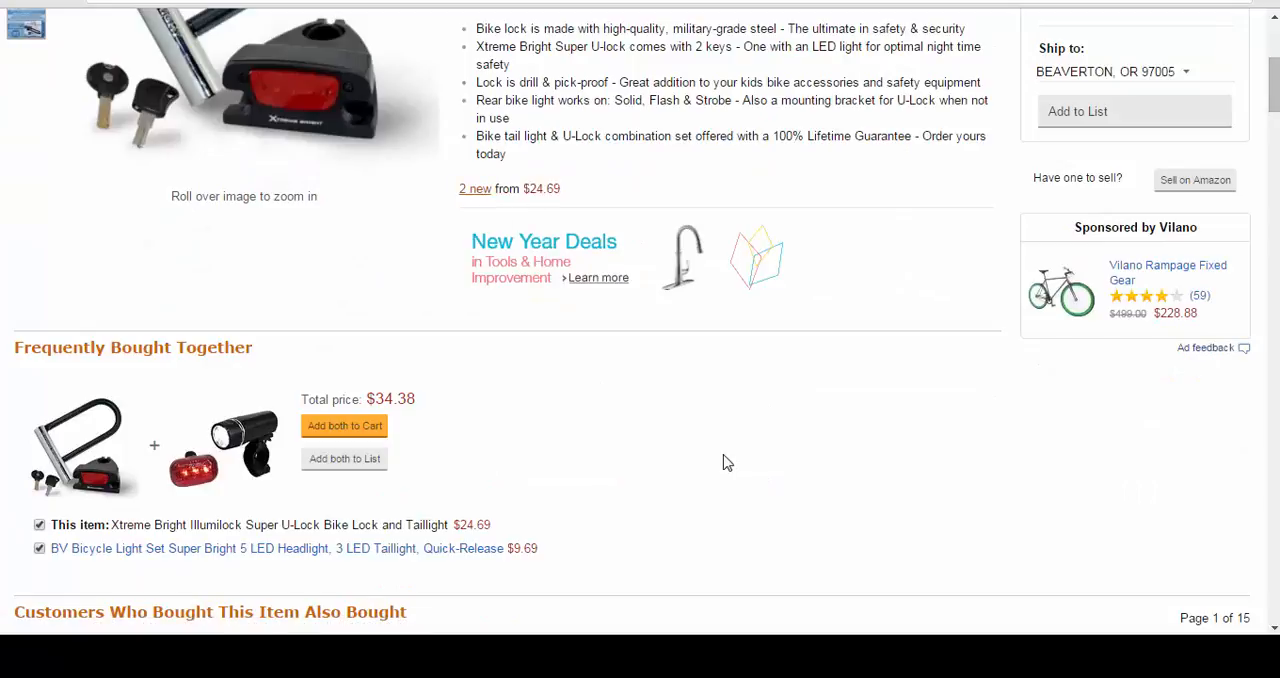
click(476, 188)
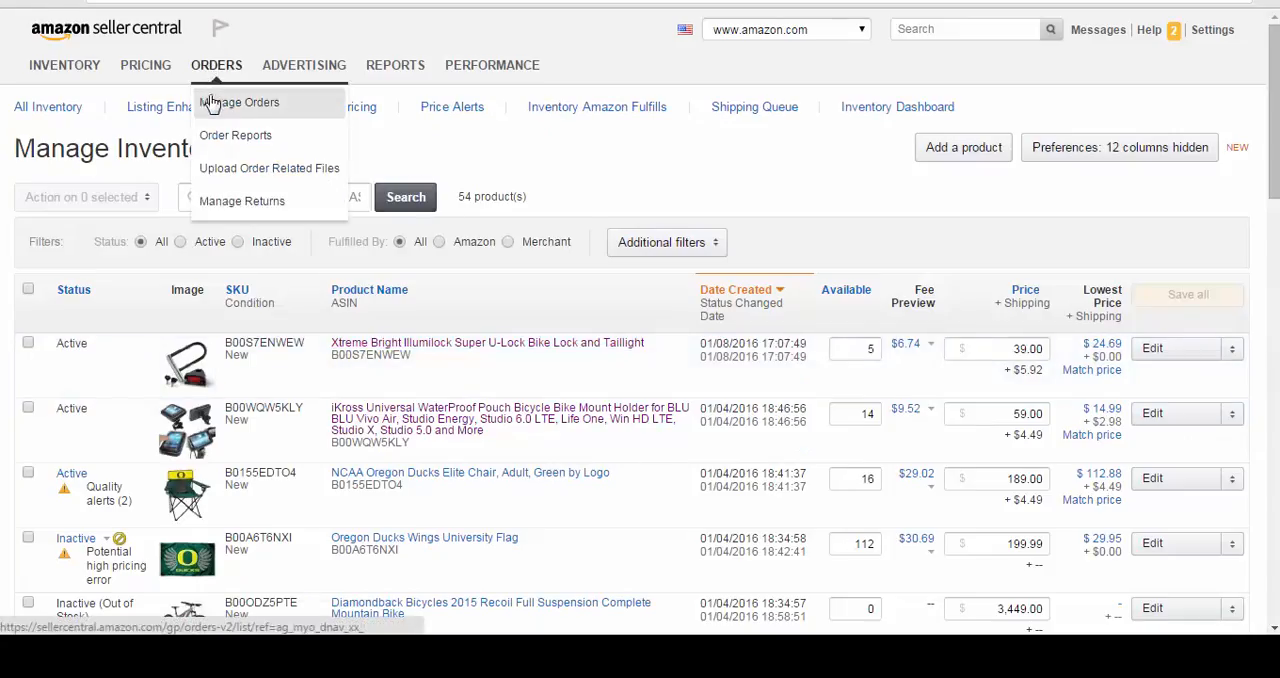
Open Manage Orders to list the last 7 days' orders, one shipped with refund applied.
click(240, 102)
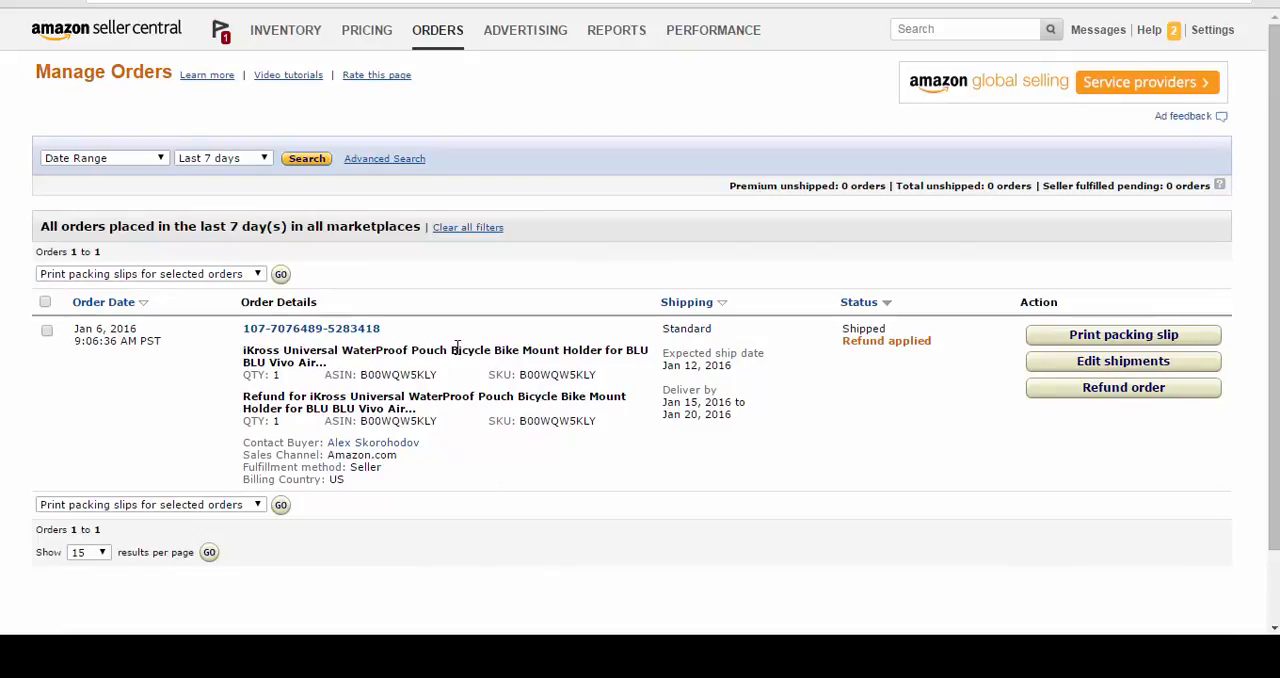
mouse_move(660, 376)
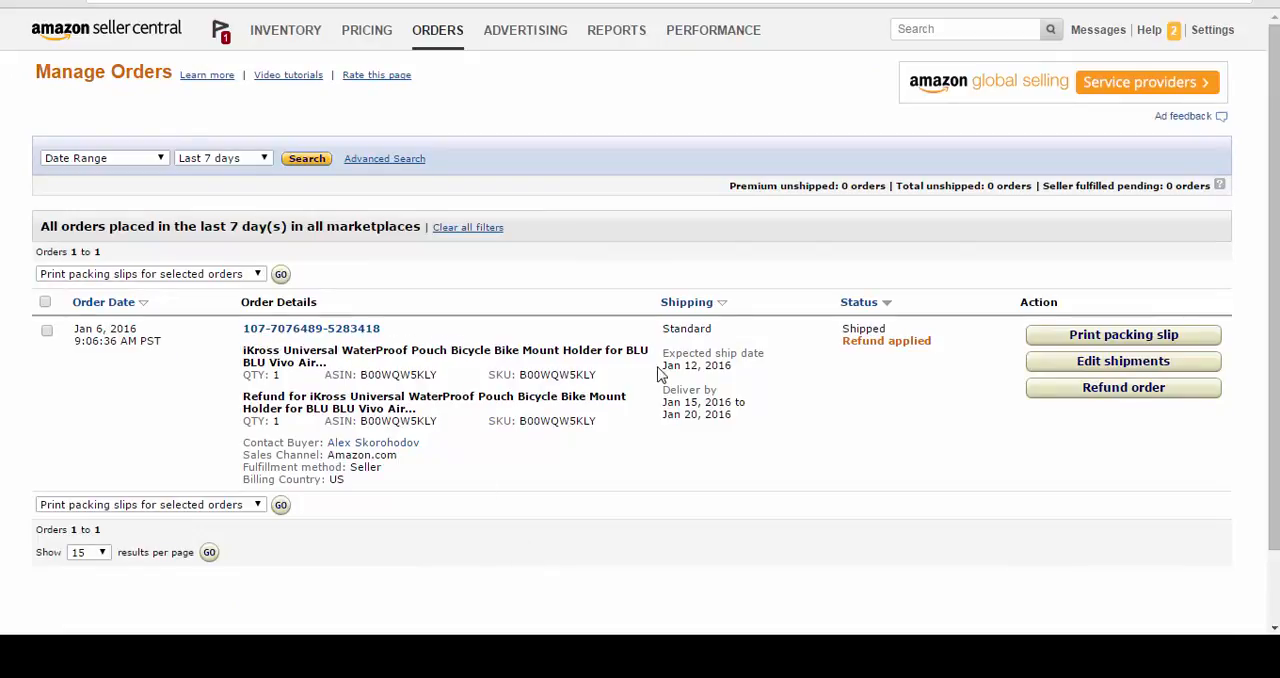
mouse_move(530, 80)
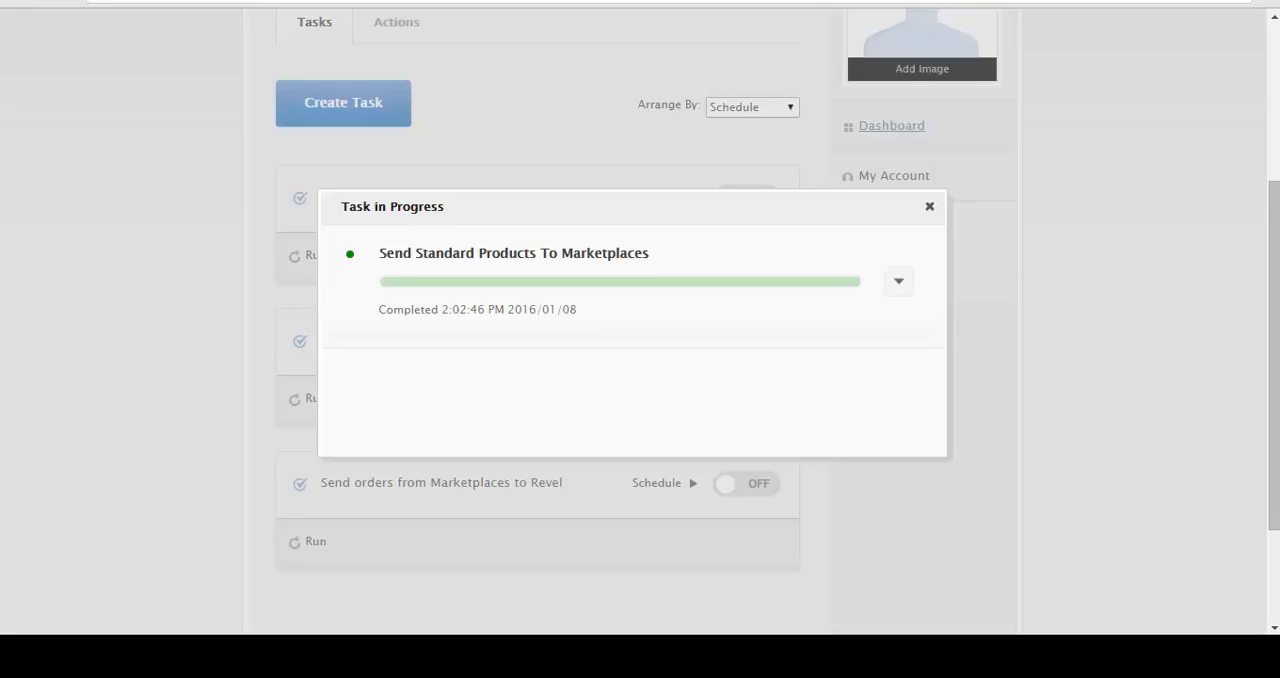
Dismiss the product sync popup and review the Schedule dialog for the orders-to-Revel task without changes.
click(928, 206)
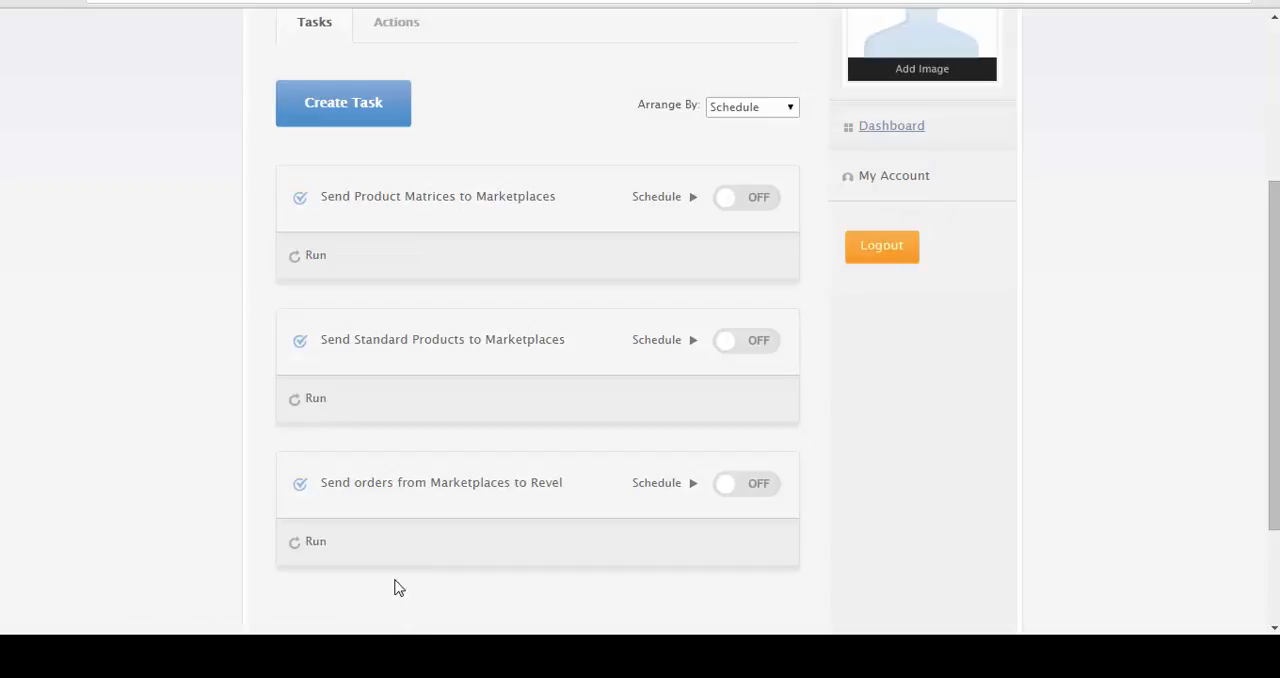
mouse_move(748, 490)
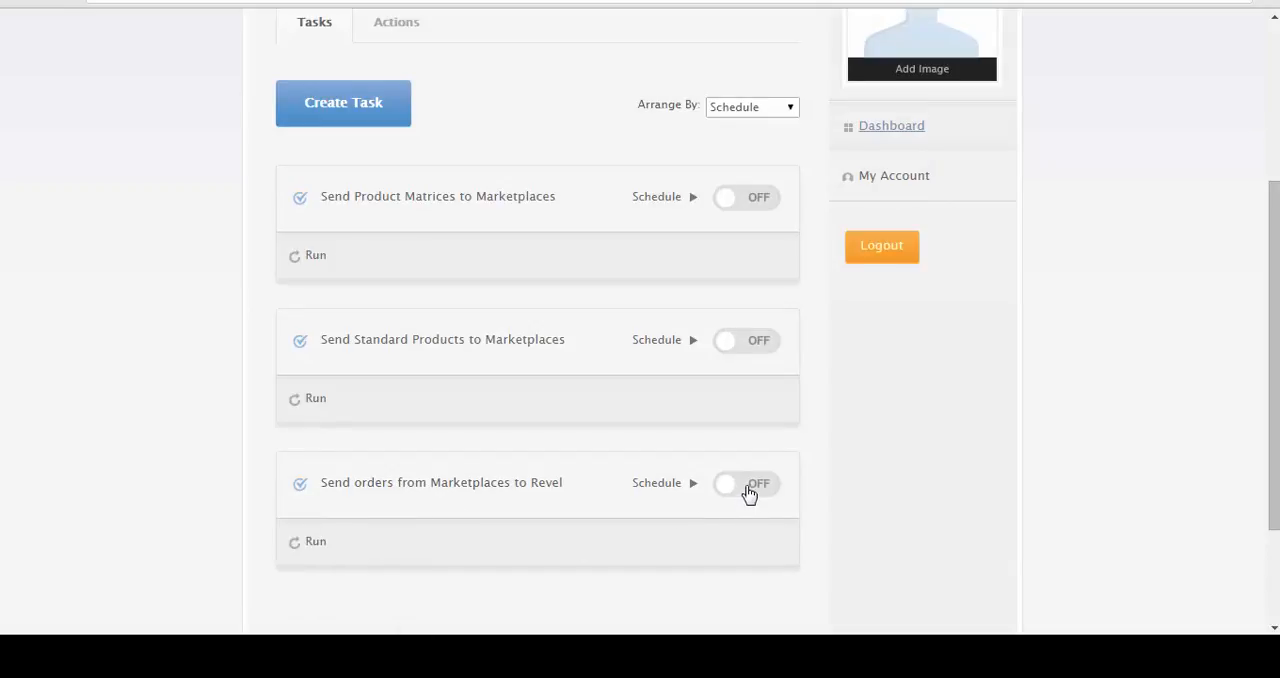
click(692, 484)
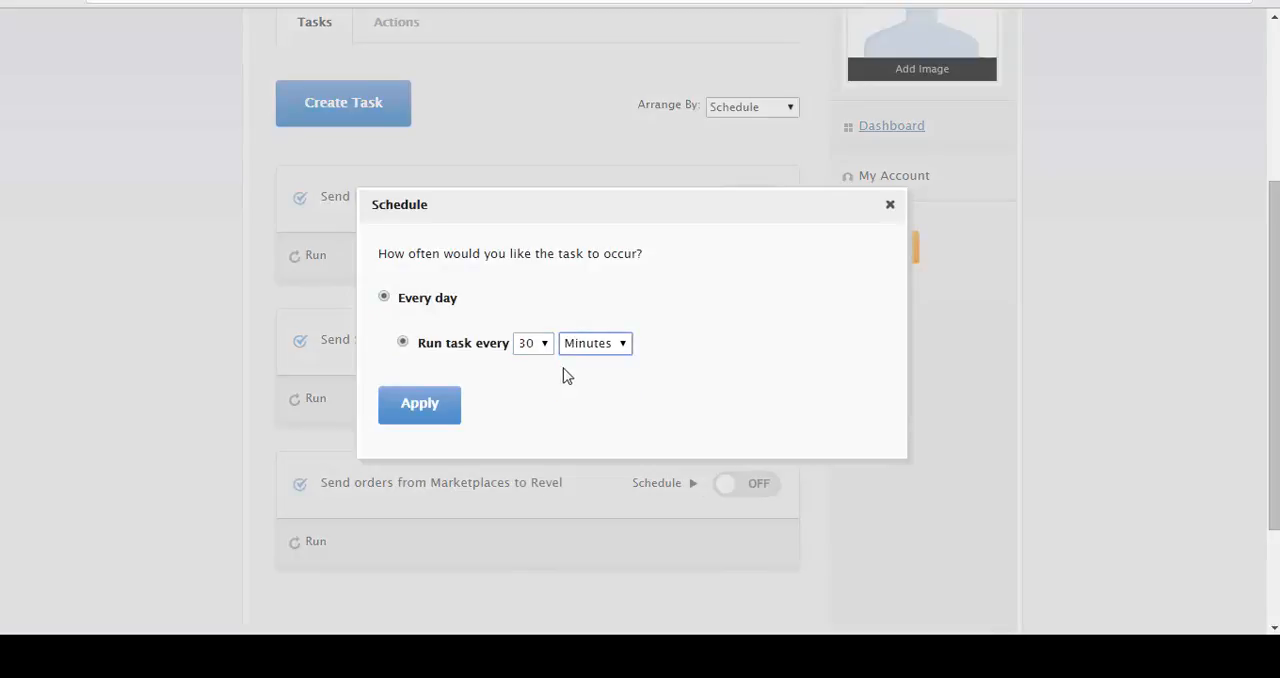
mouse_move(888, 204)
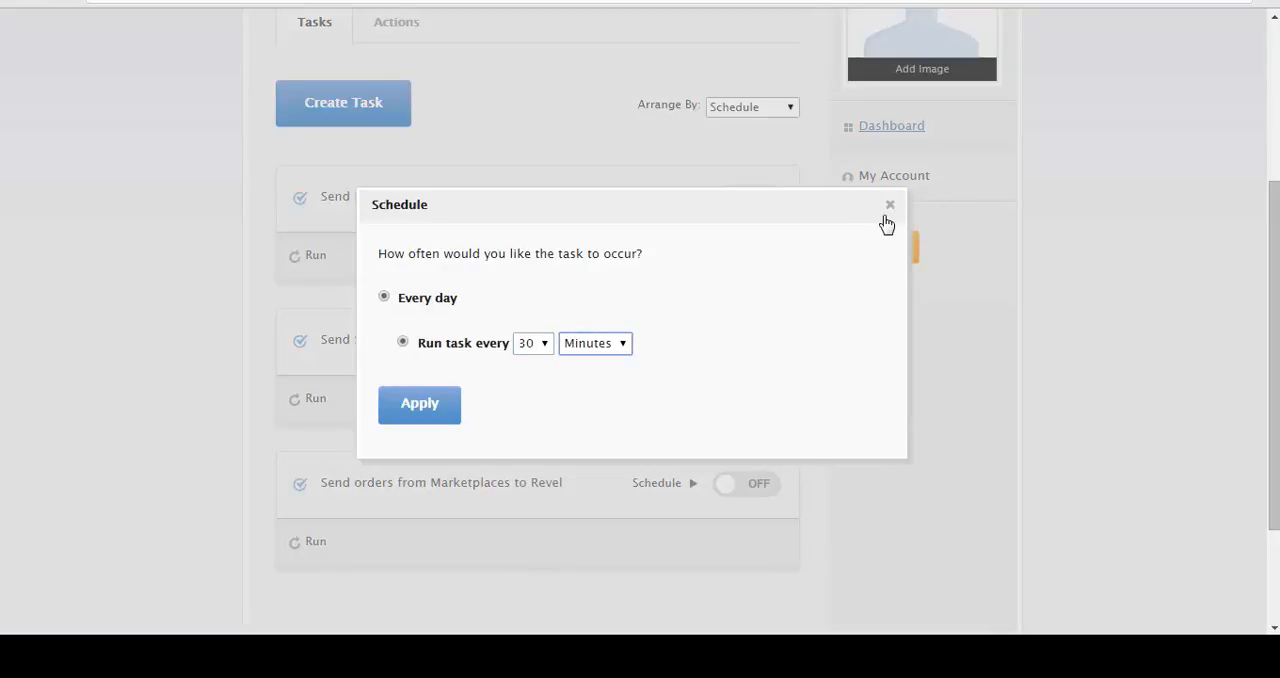
click(888, 204)
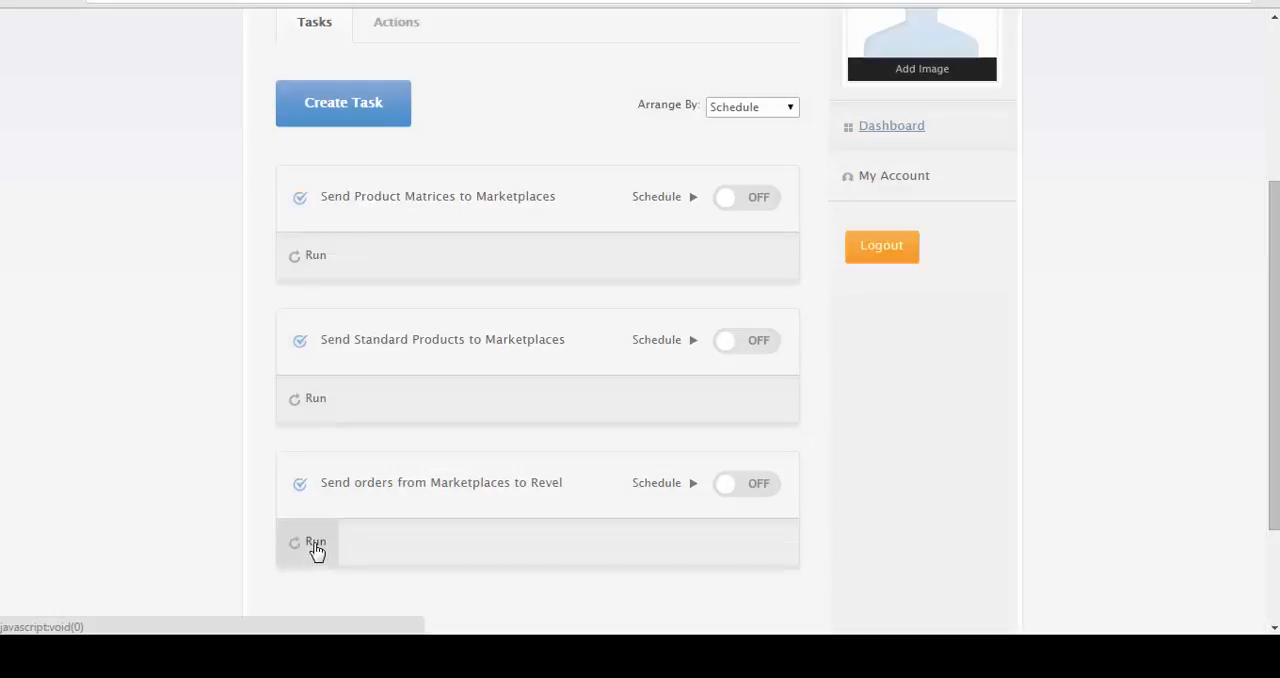
Run Send Orders From Marketplaces To Revel to completion and dismiss its progress window.
click(316, 542)
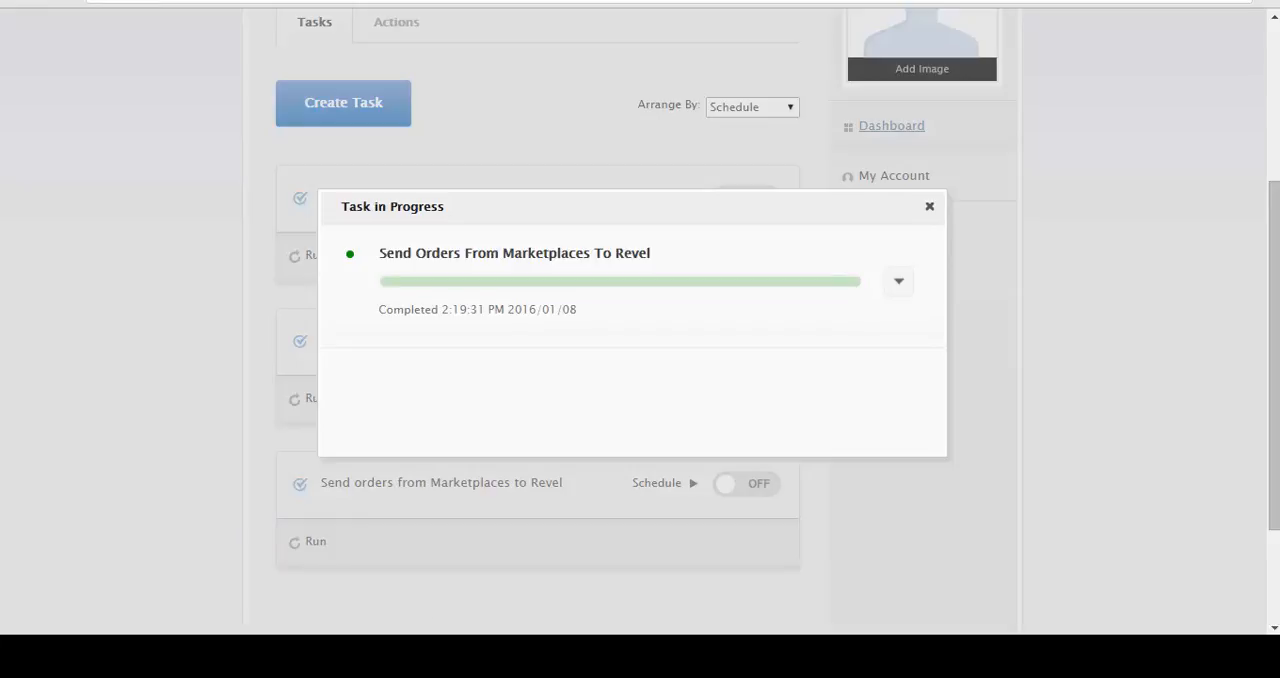
click(928, 206)
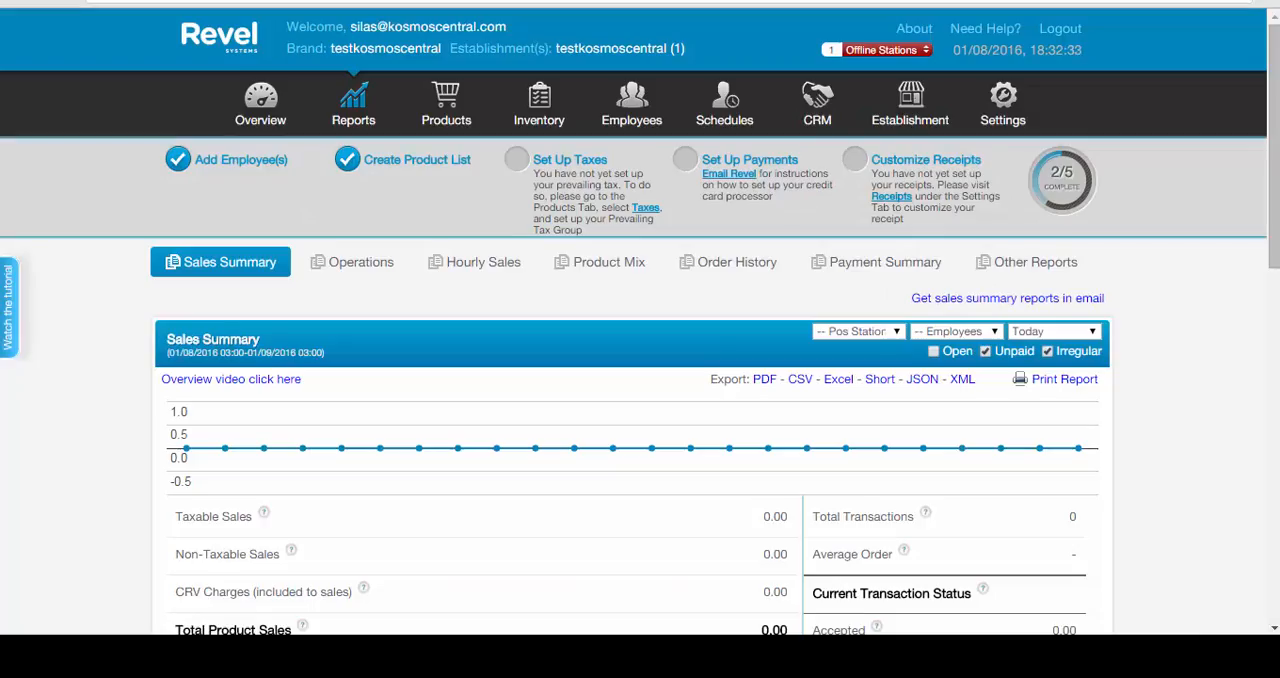
mouse_move(1120, 340)
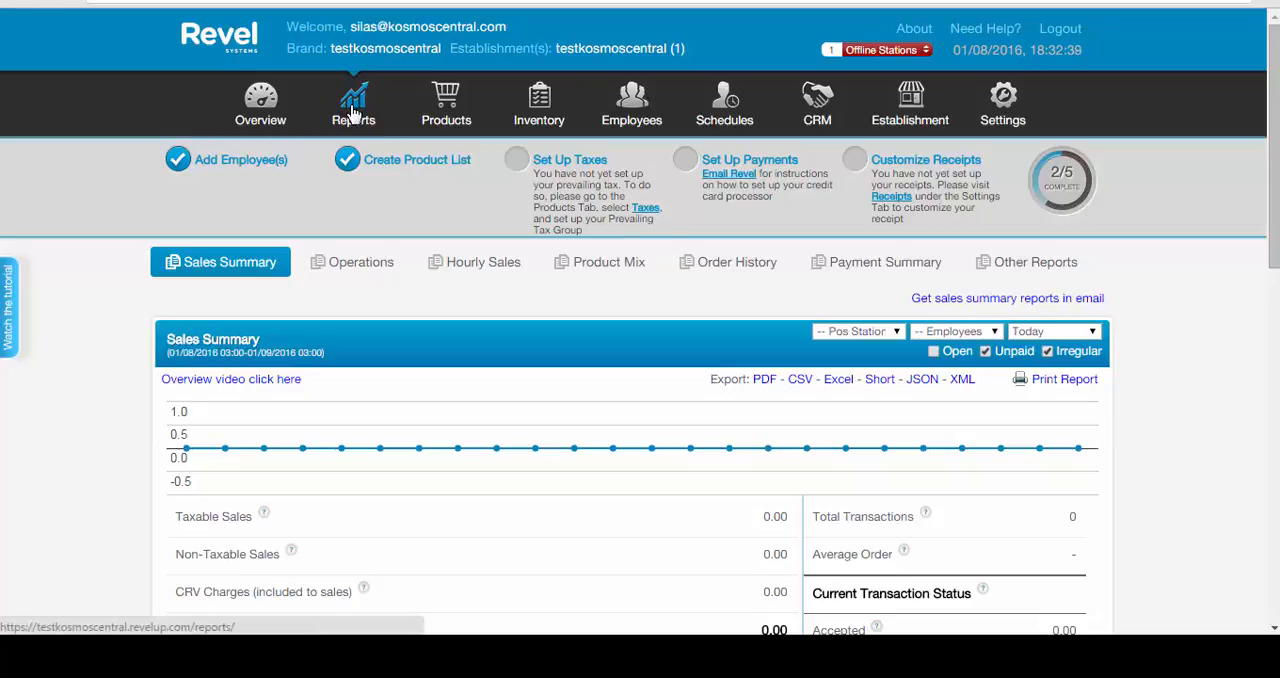
mouse_move(352, 116)
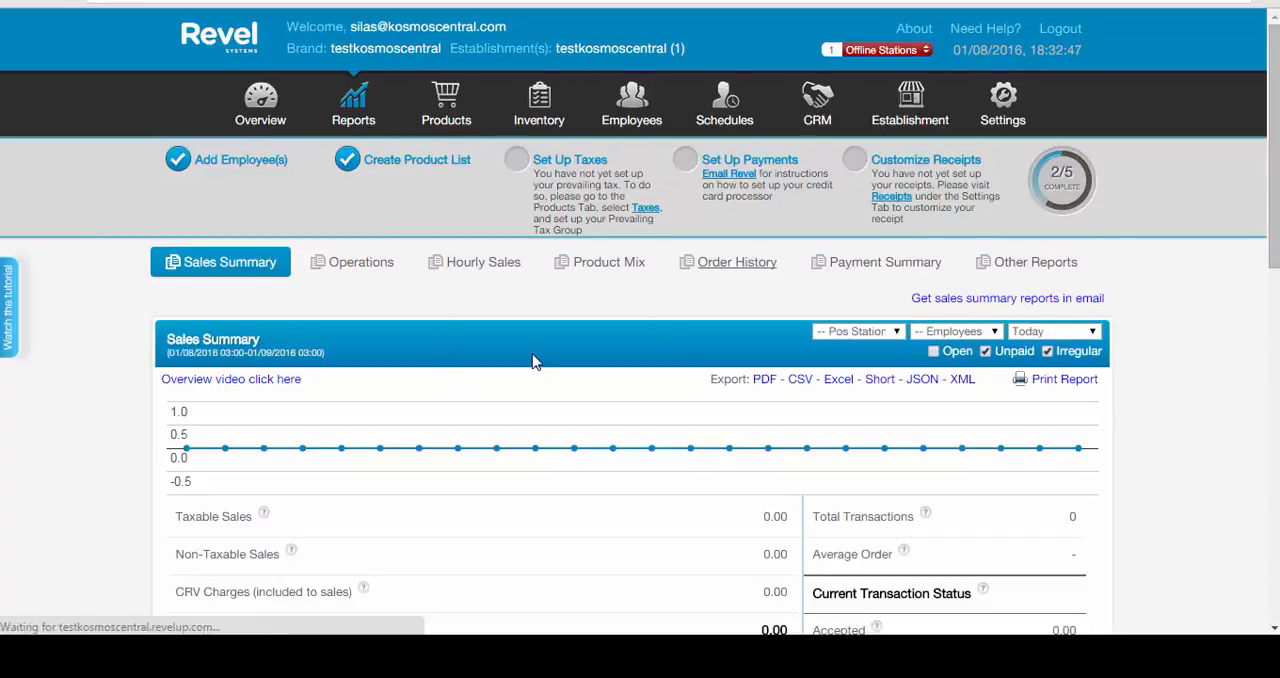
click(736, 260)
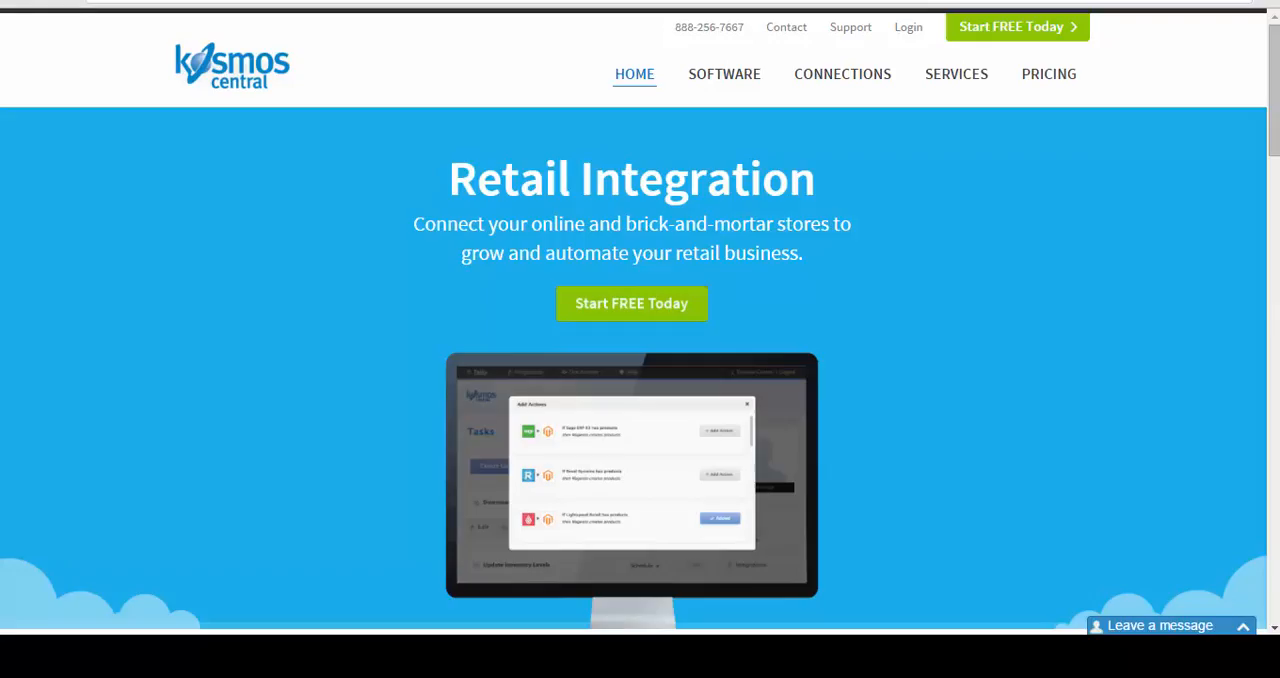
mouse_move(956, 450)
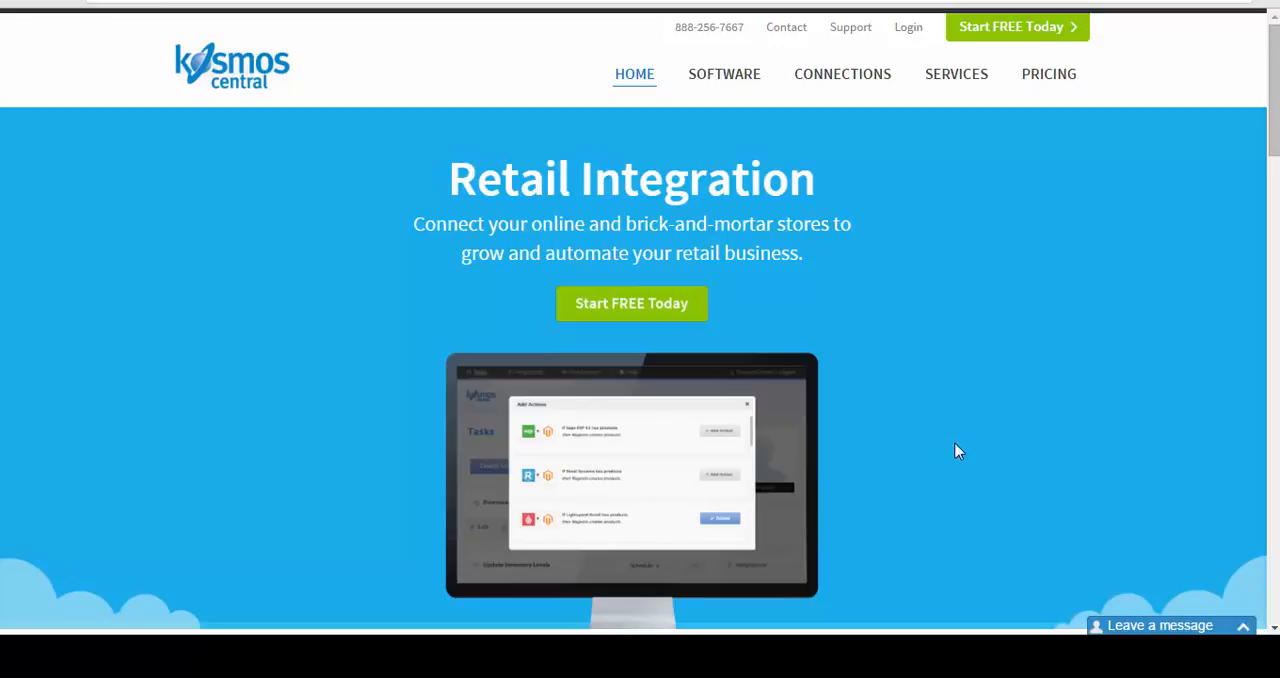
mouse_move(786, 28)
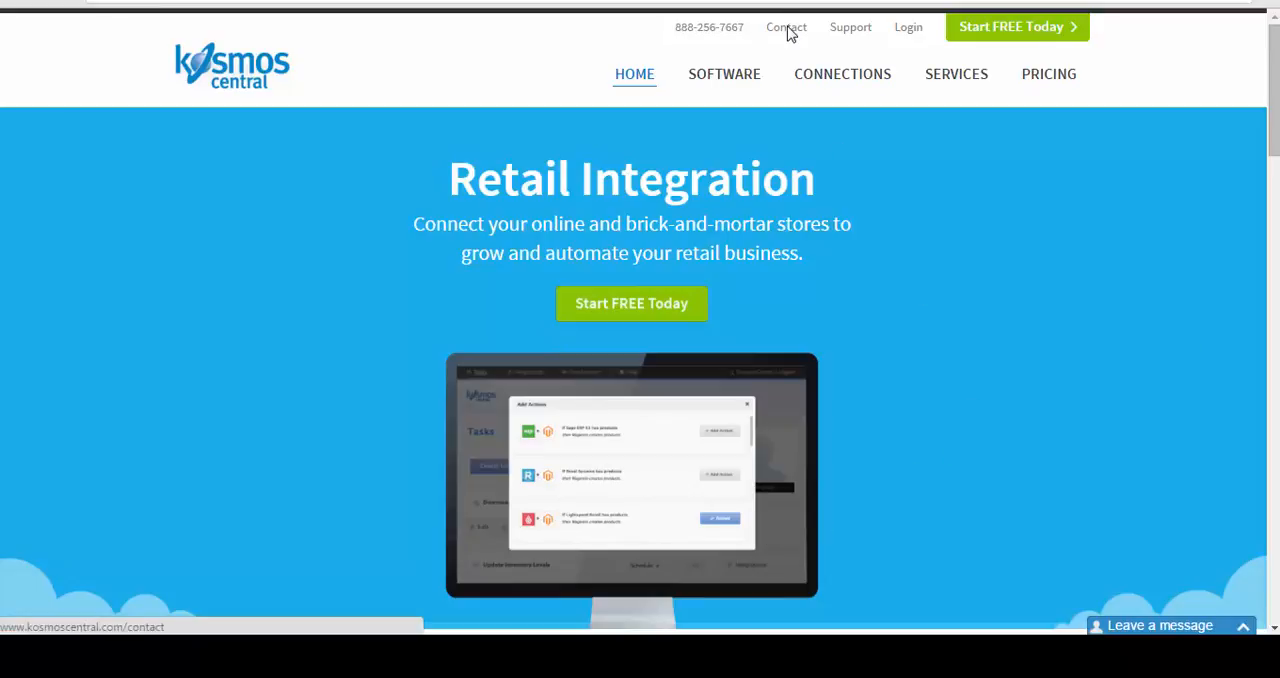
click(786, 28)
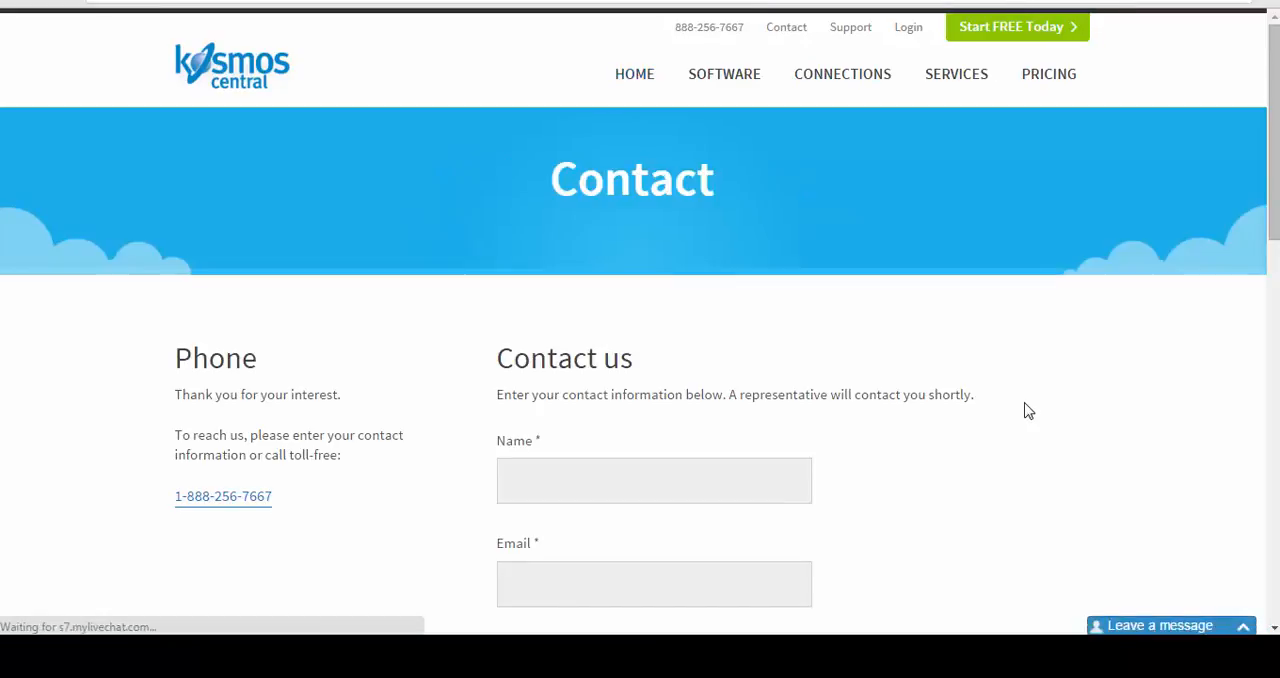